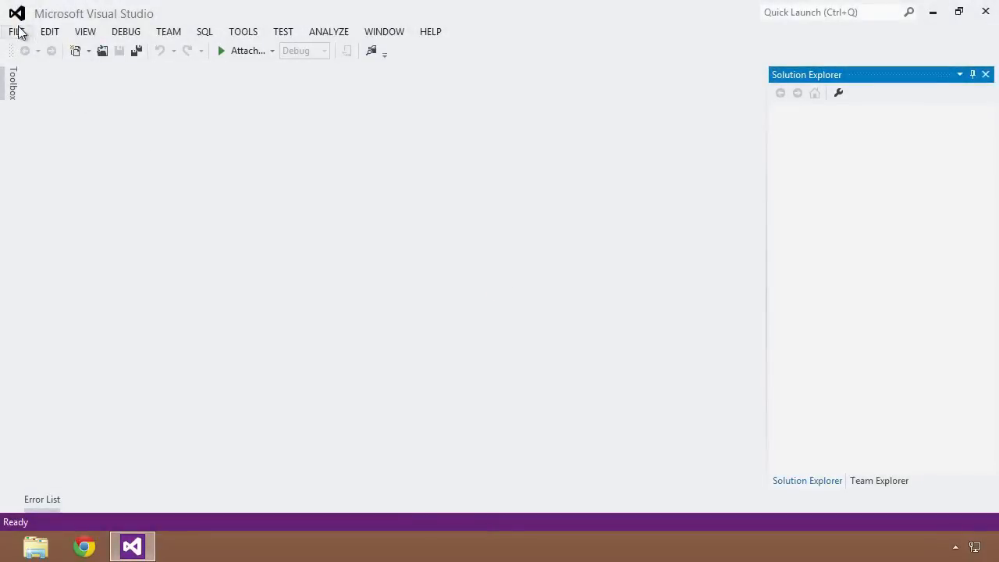
Step: Create a new Visual C# Console Application project, ConsoleApplication28, with the default name
left_click(15, 31)
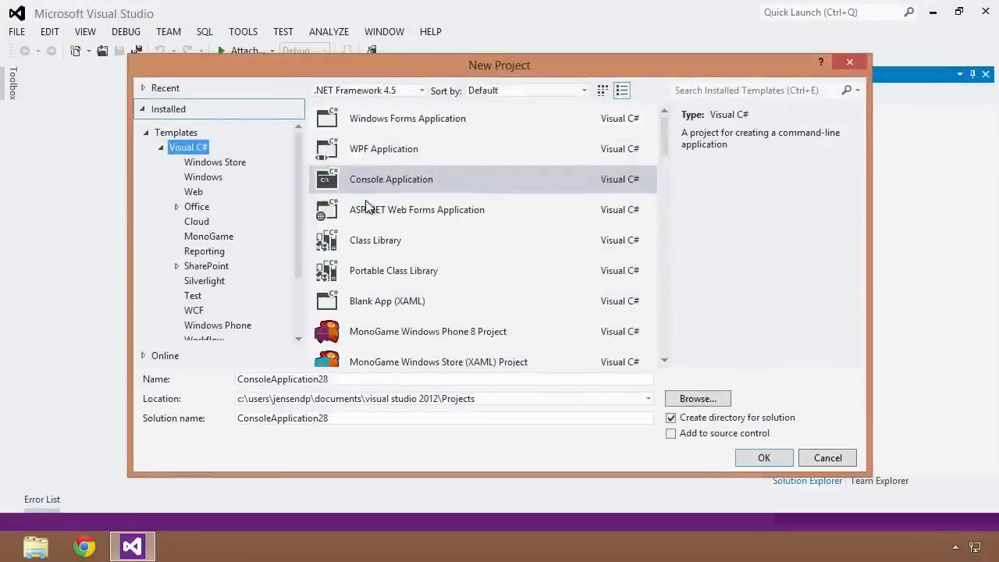
left_click(765, 457)
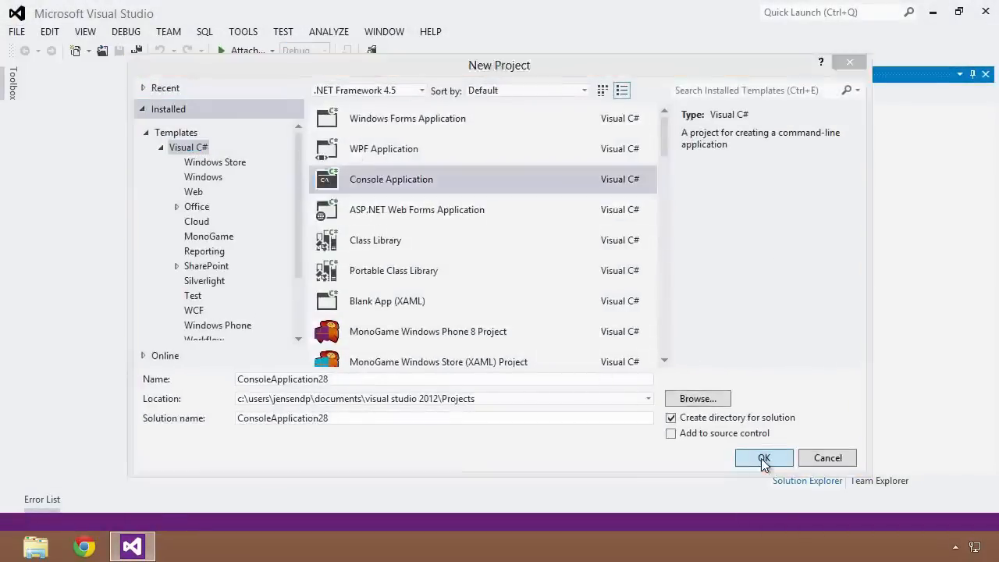
left_click(763, 457)
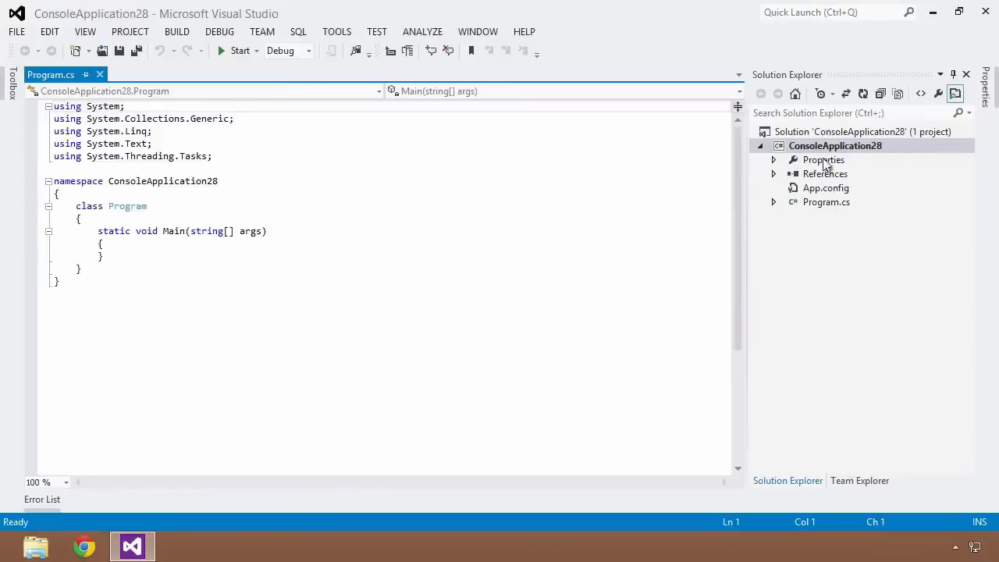
Step: Add a public Person class with string Name and int Age auto-properties, then return to Program.cs
left_click(836, 146)
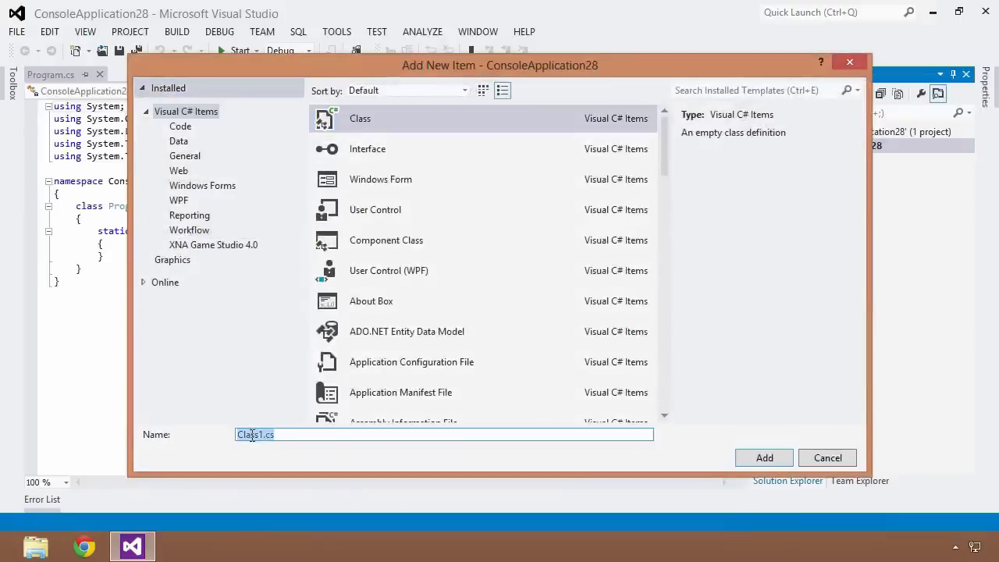
left_click(765, 458)
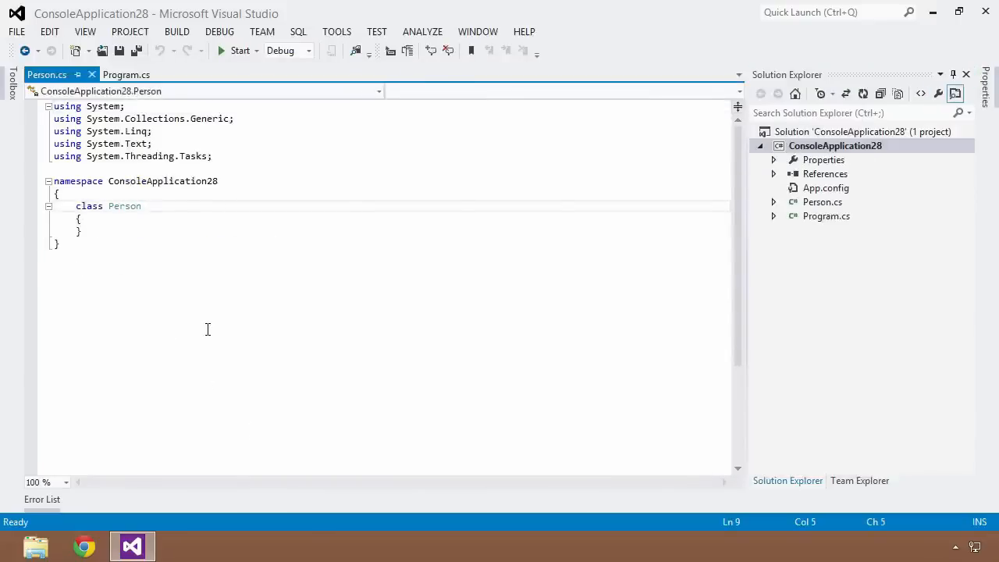
type("public")
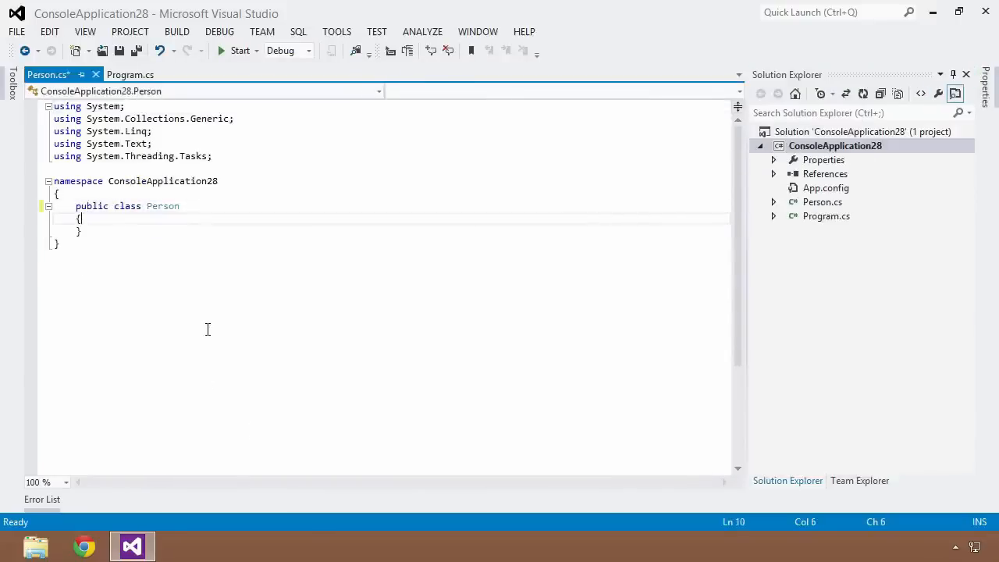
type("pro")
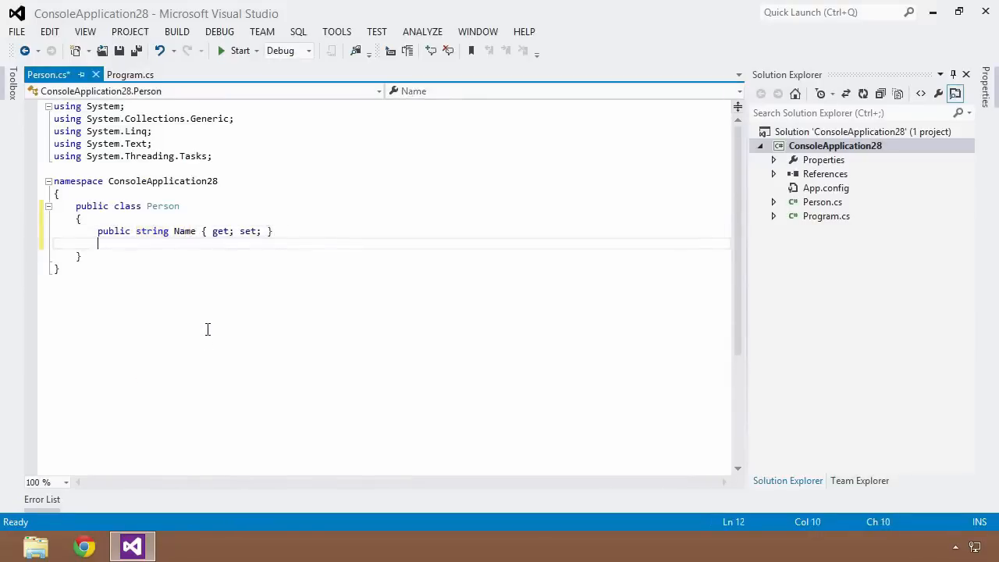
type("public int Age { get; set; }")
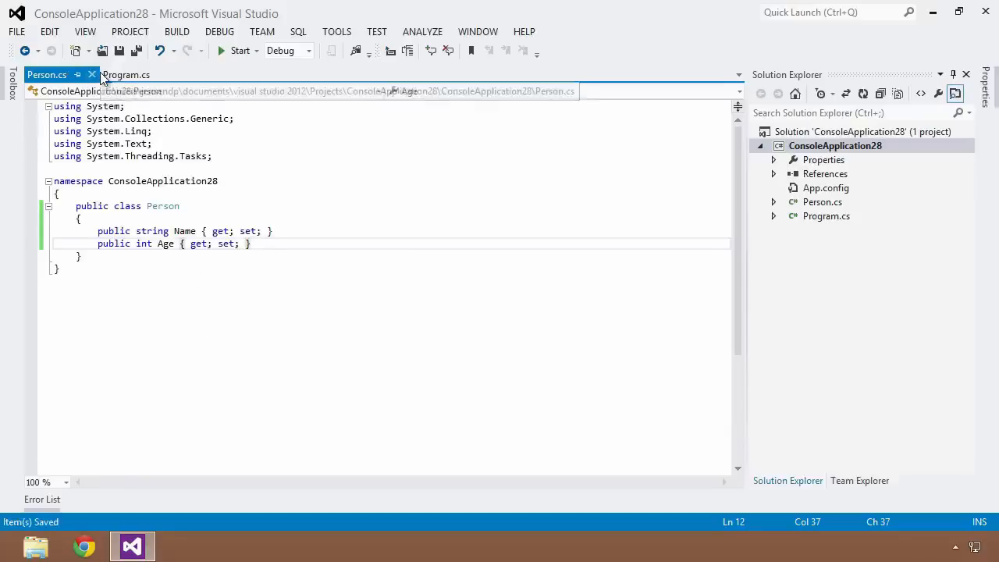
left_click(124, 75)
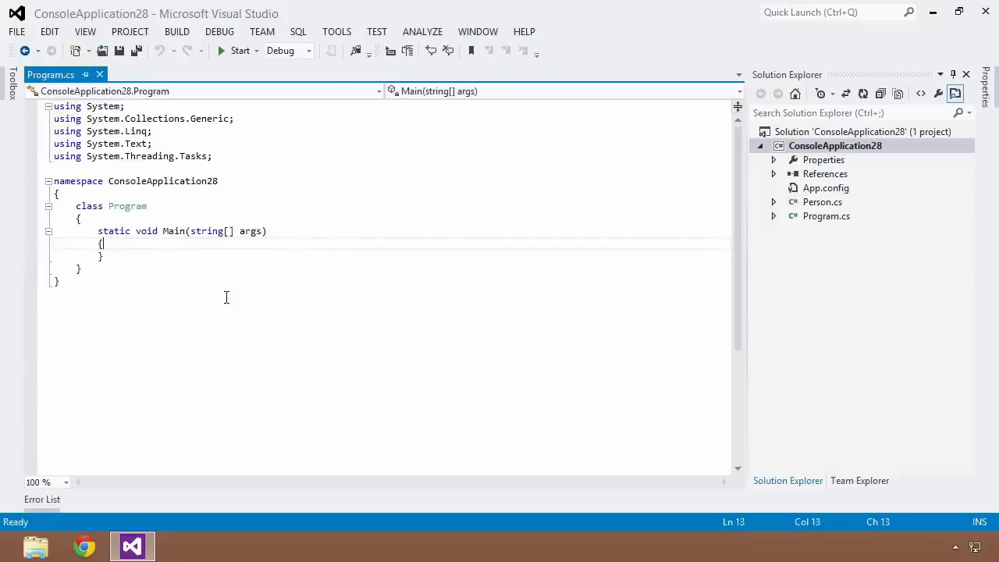
Step: In Main, create var p = new Person { Name = "John", Age = 33 };
type("var p")
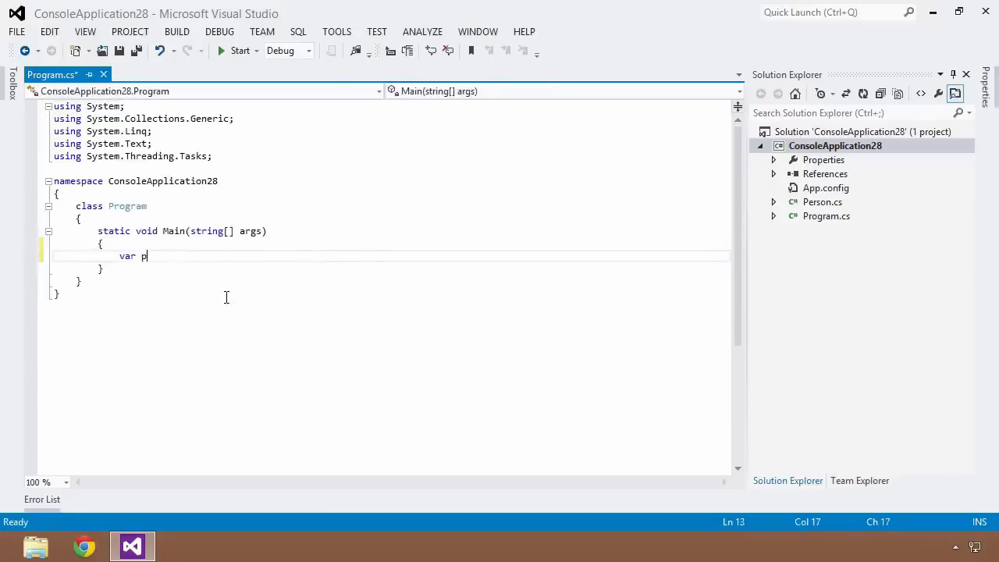
type("= n")
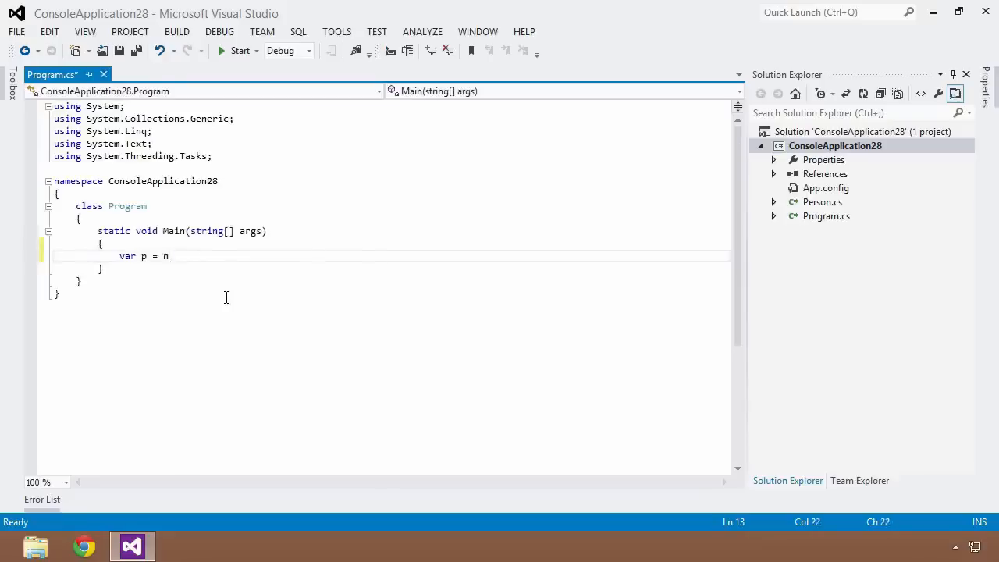
type("ew Person{")
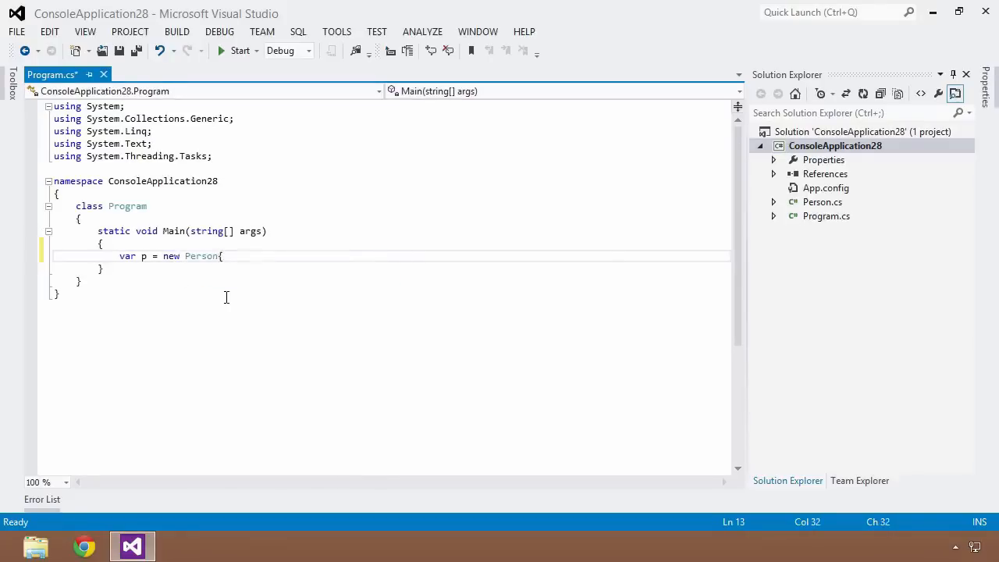
type("Name")
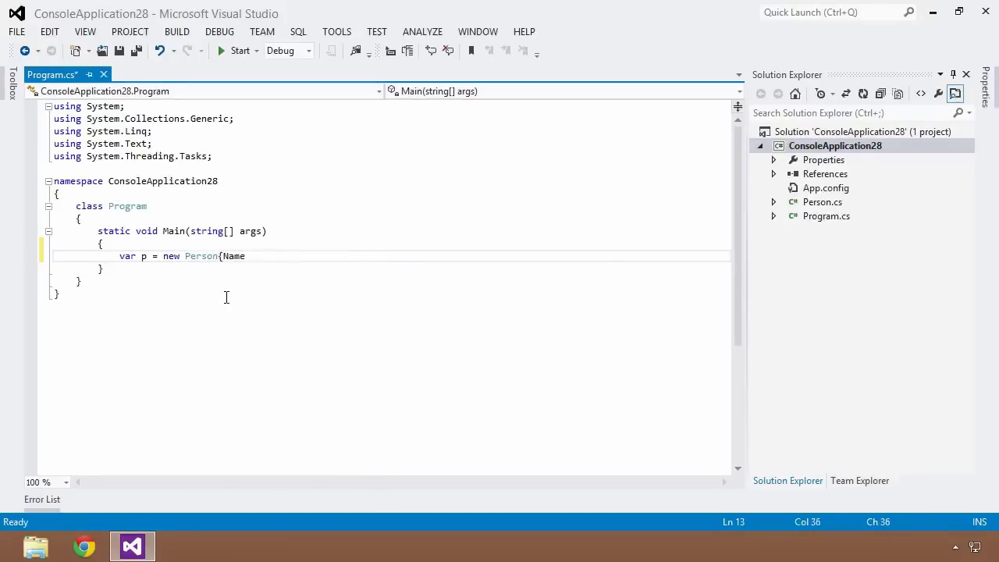
type("= \"John\"")
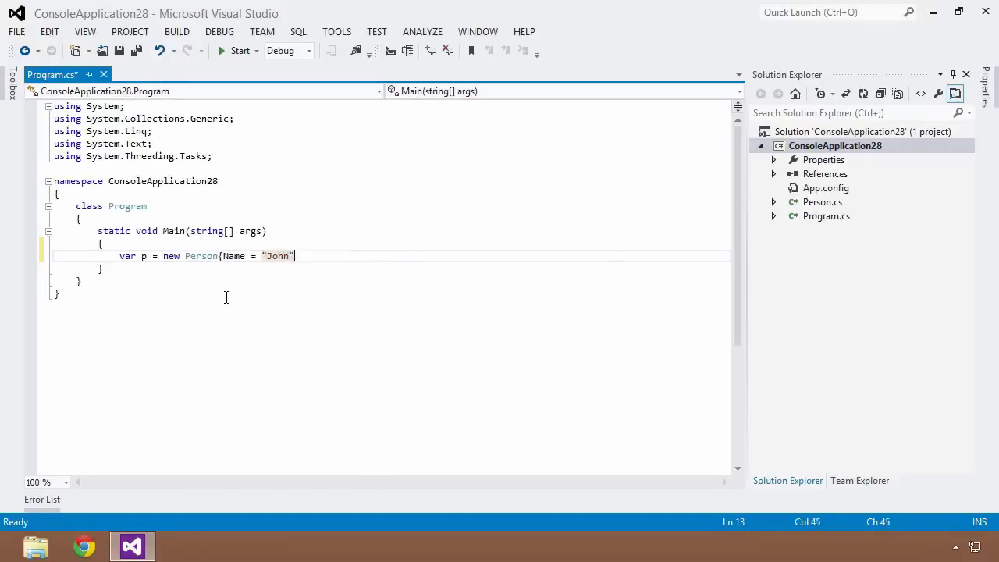
type(", Age =")
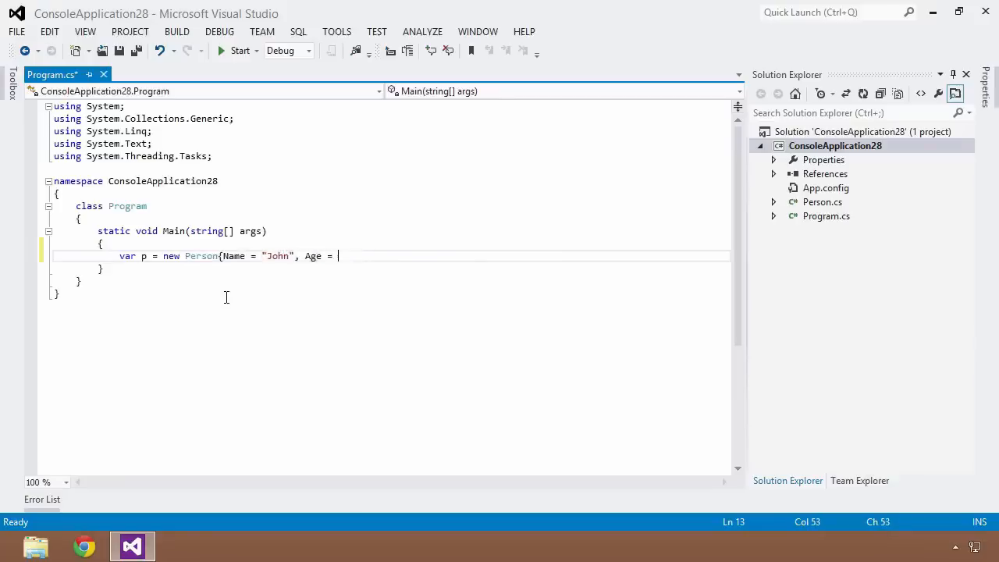
type("33 };")
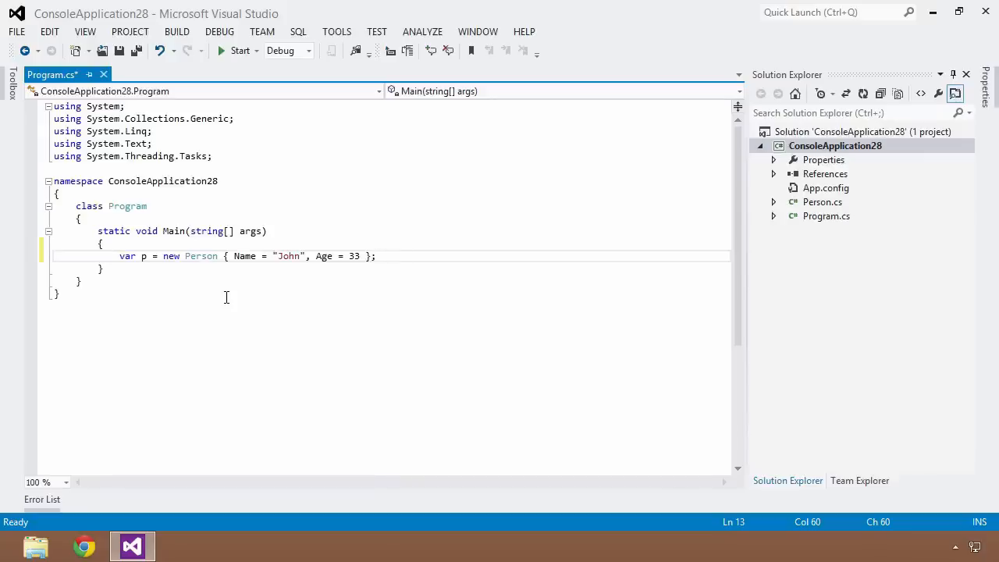
mouse_move(359, 281)
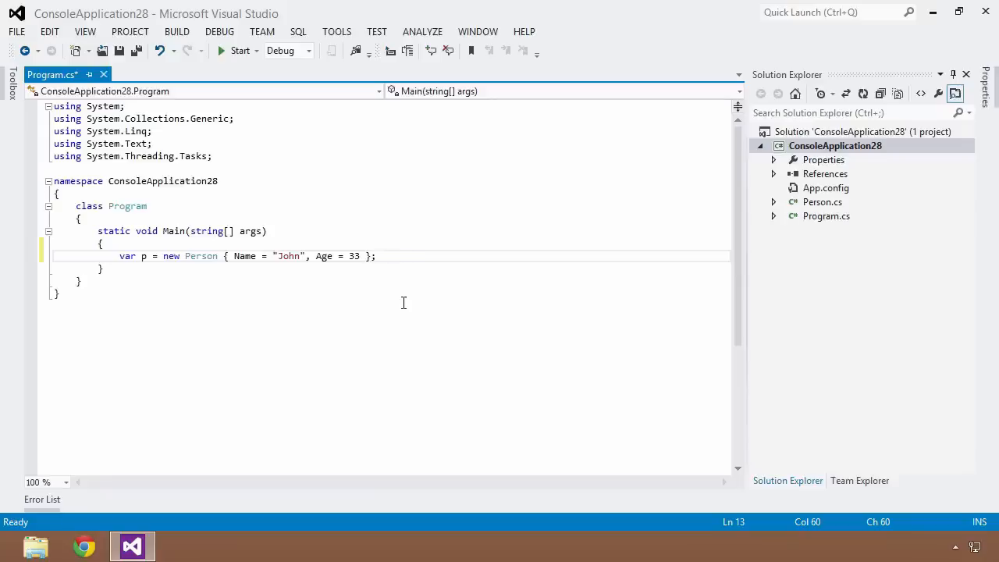
mouse_move(328, 331)
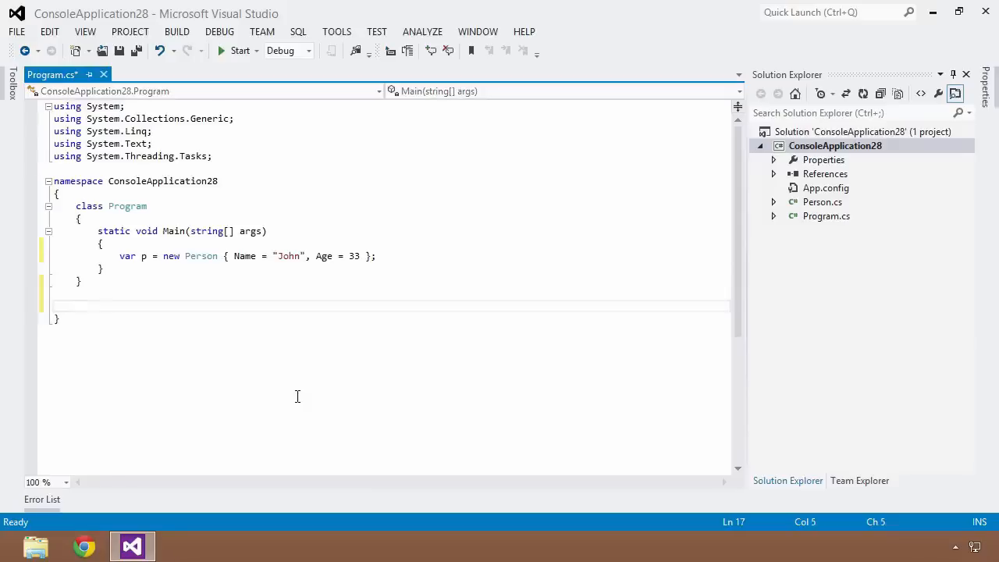
Step: Declare a public static class Extensions below Program and move into its body
left_click(75, 304)
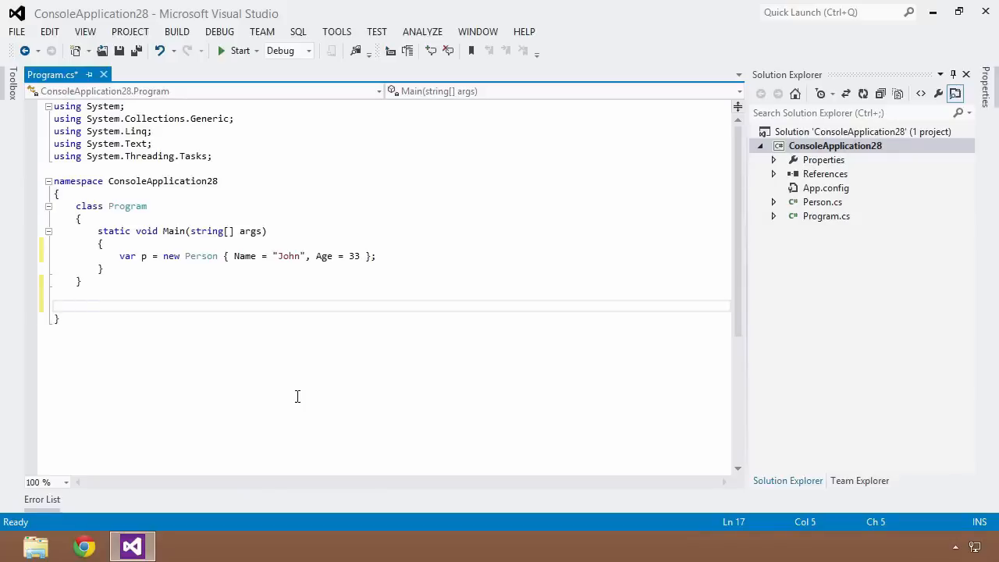
type("public static c")
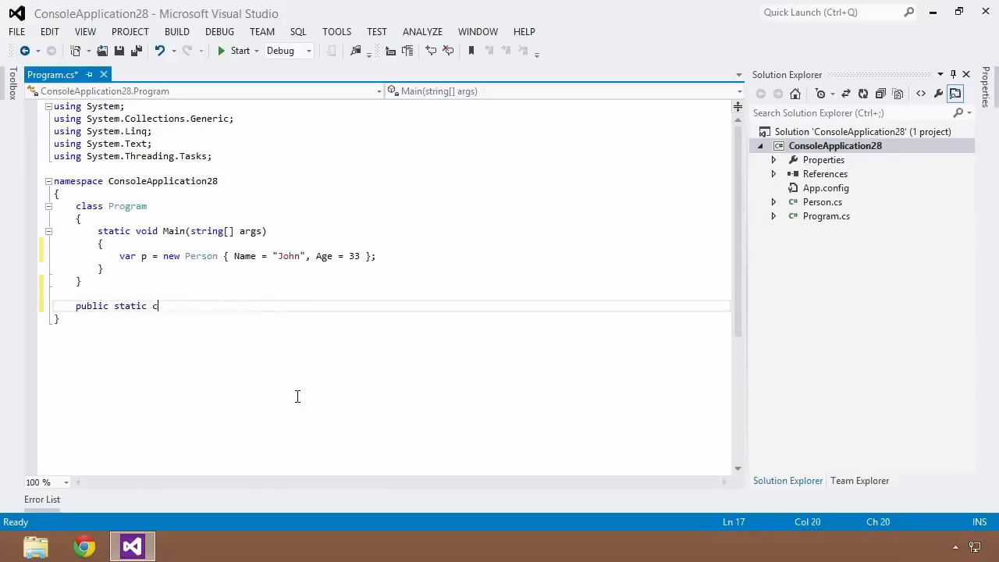
type("lass Exetn")
type("}")
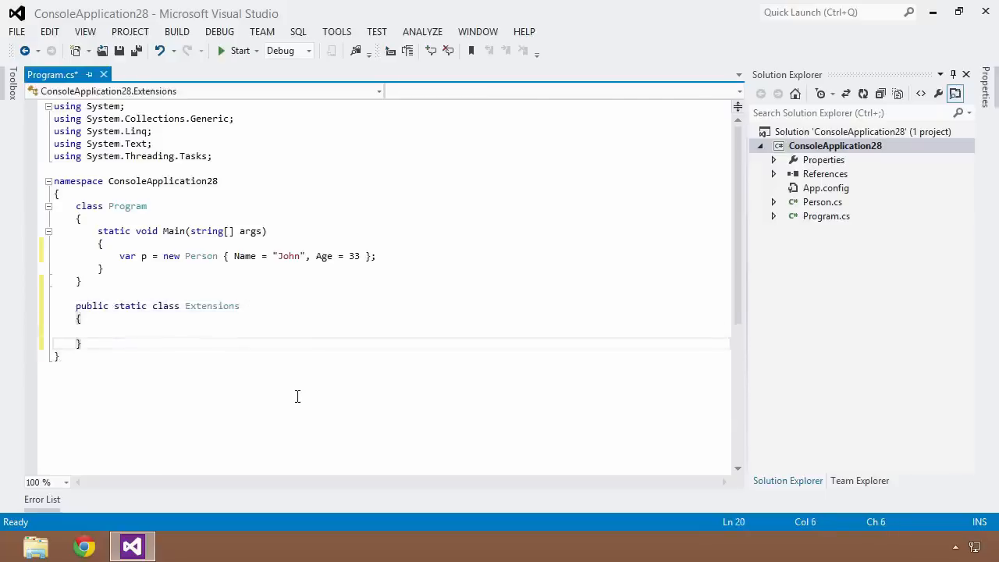
left_click(97, 331)
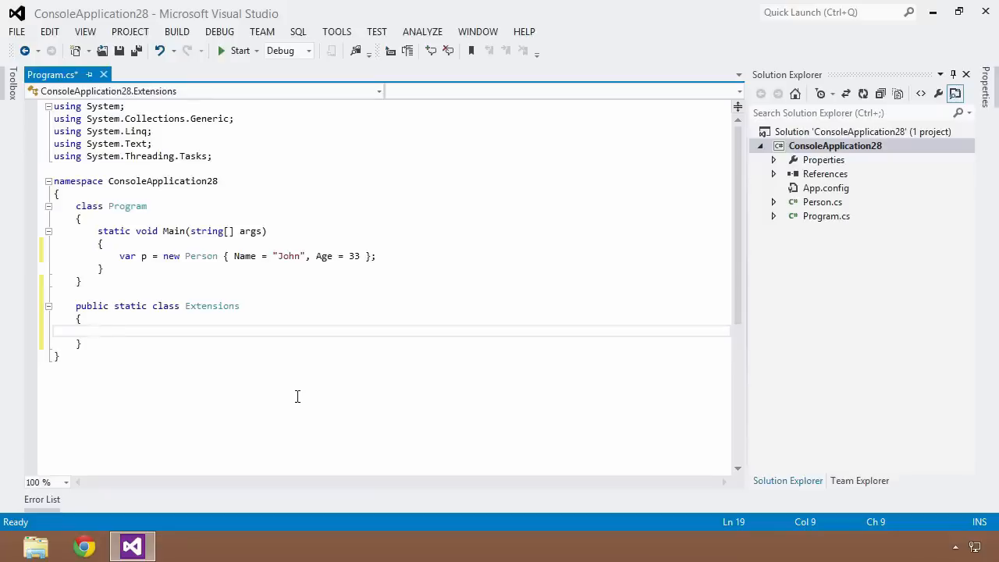
left_click(96, 331)
type("public sa")
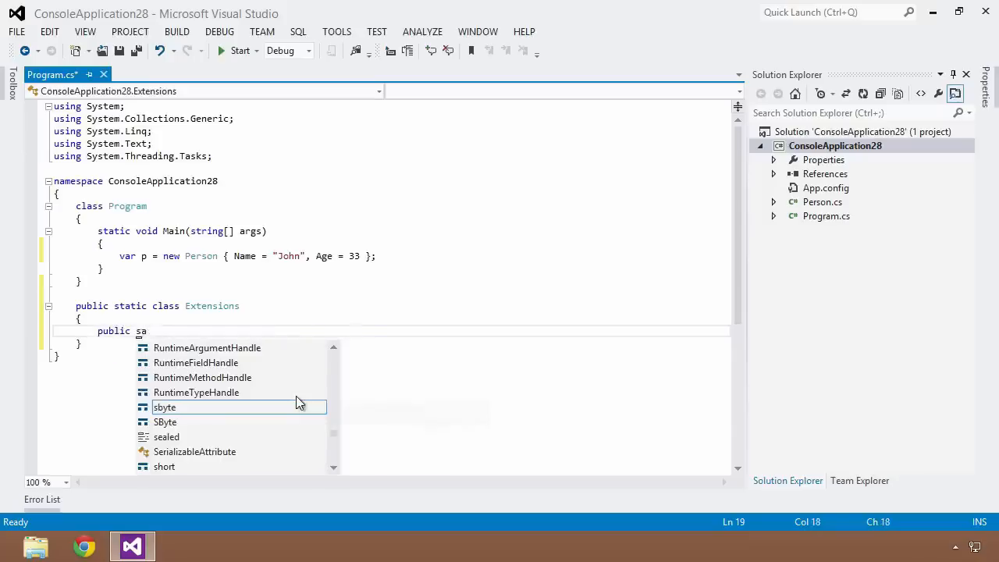
Step: Write public static void SayHello(this Person person) { } and start a cw snippet in its body
type("static void")
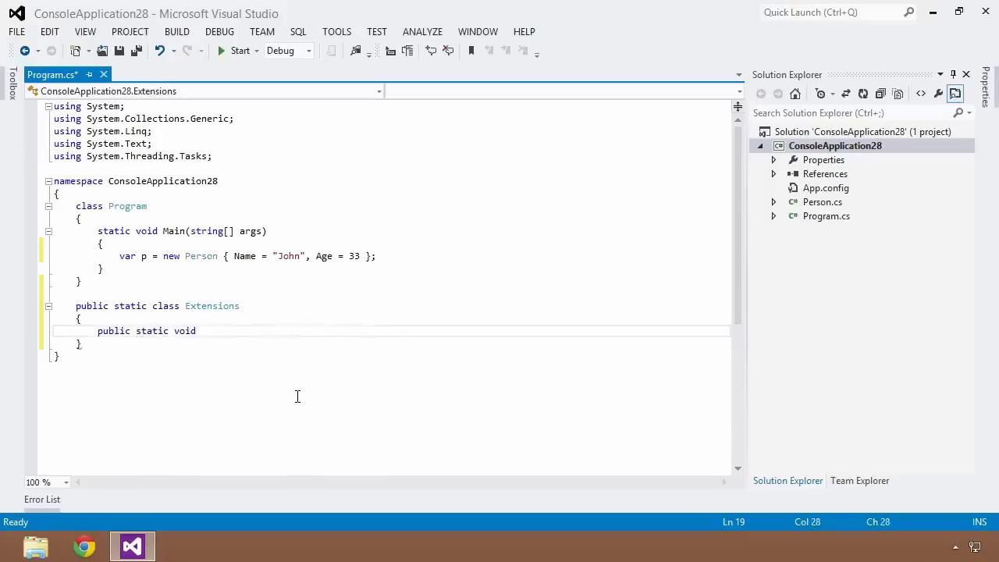
type("SayHell")
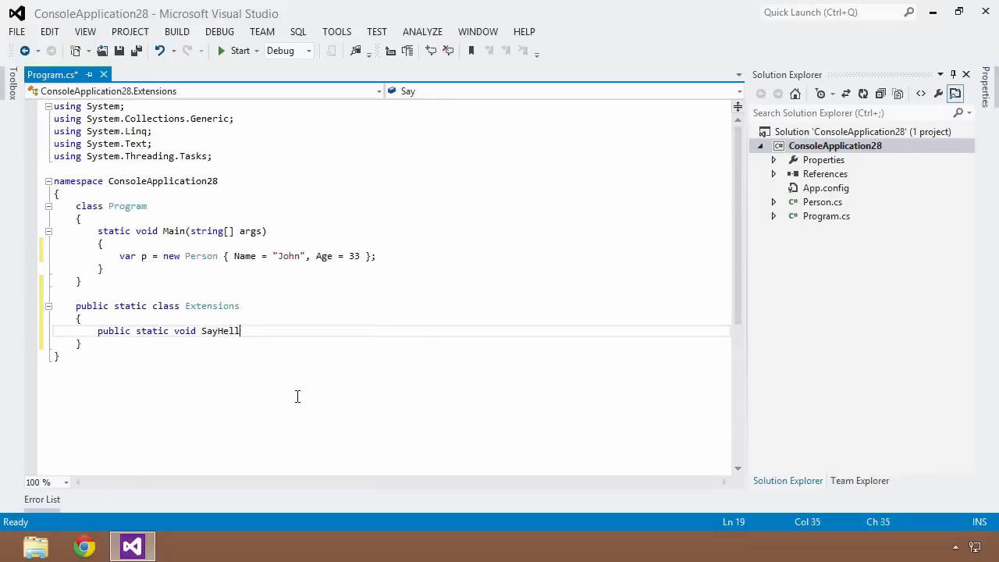
type("o(")
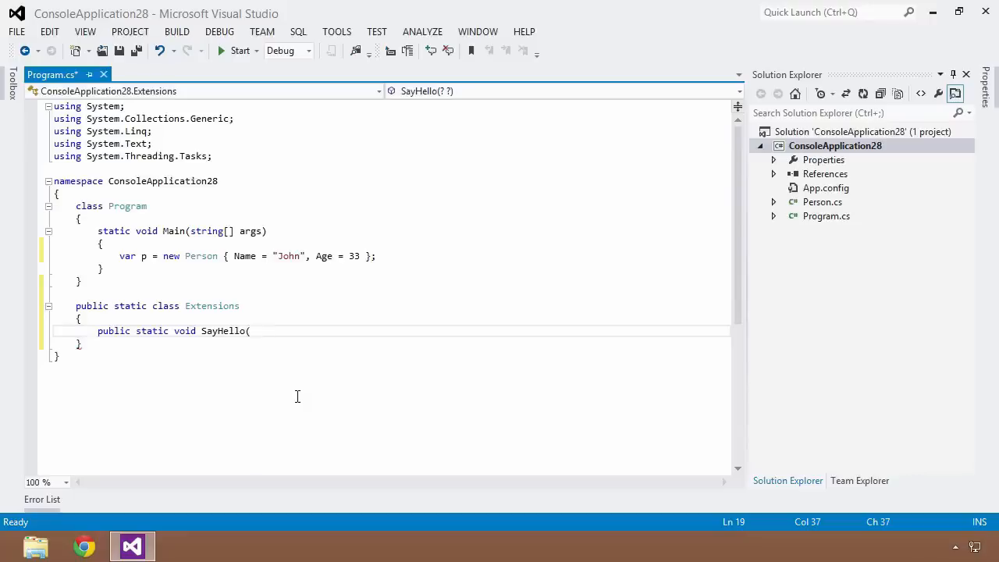
type("Person")
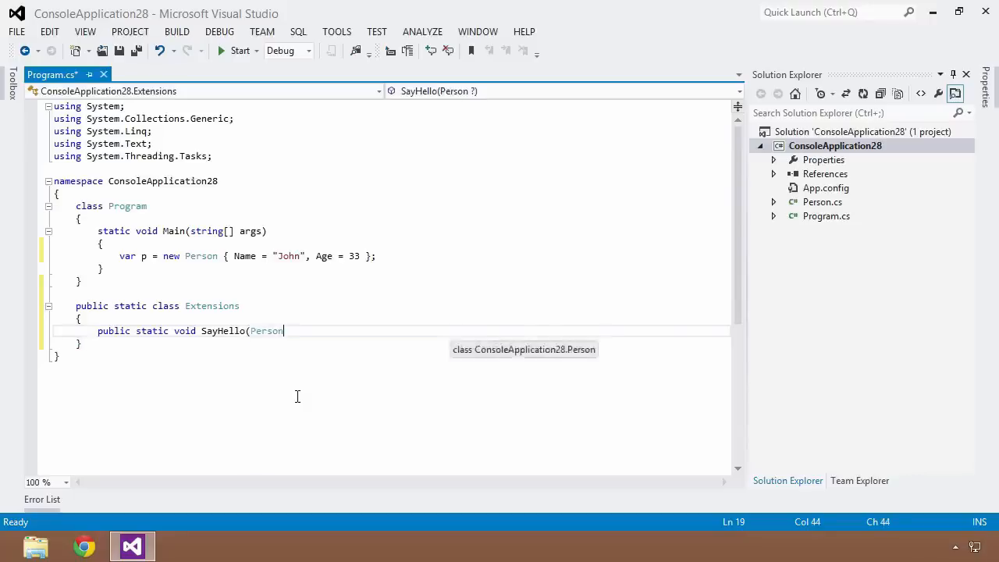
type("per")
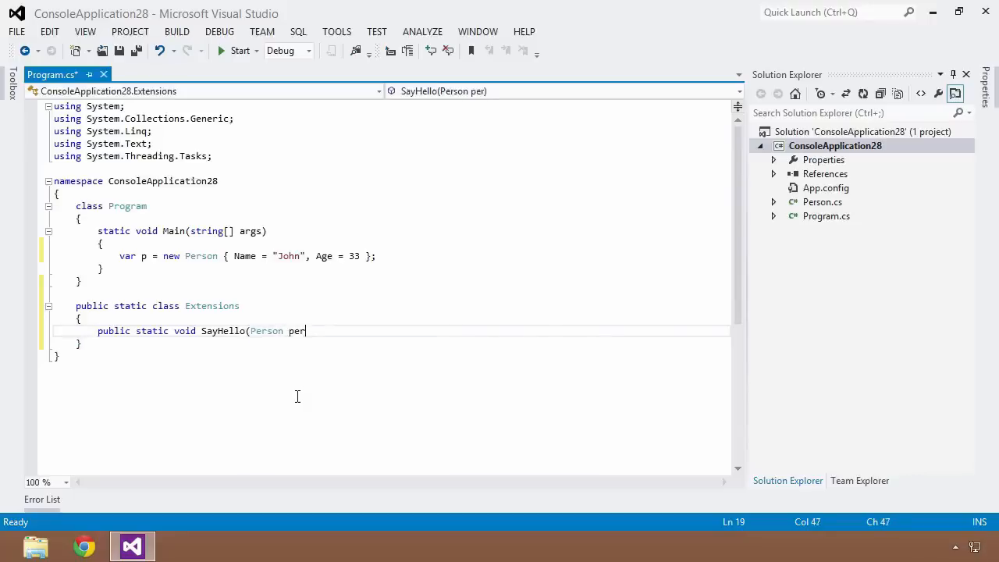
type("son) {")
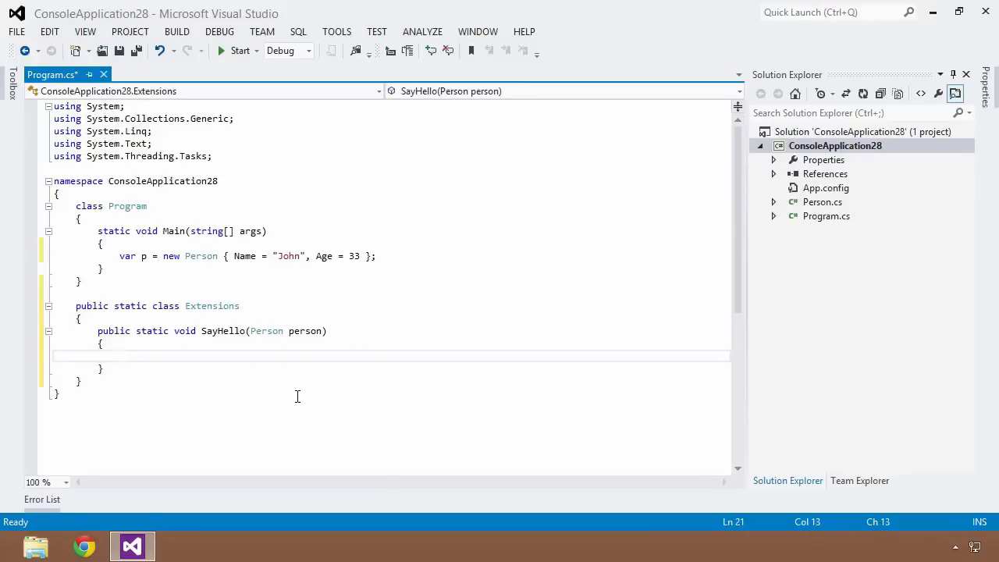
mouse_move(341, 409)
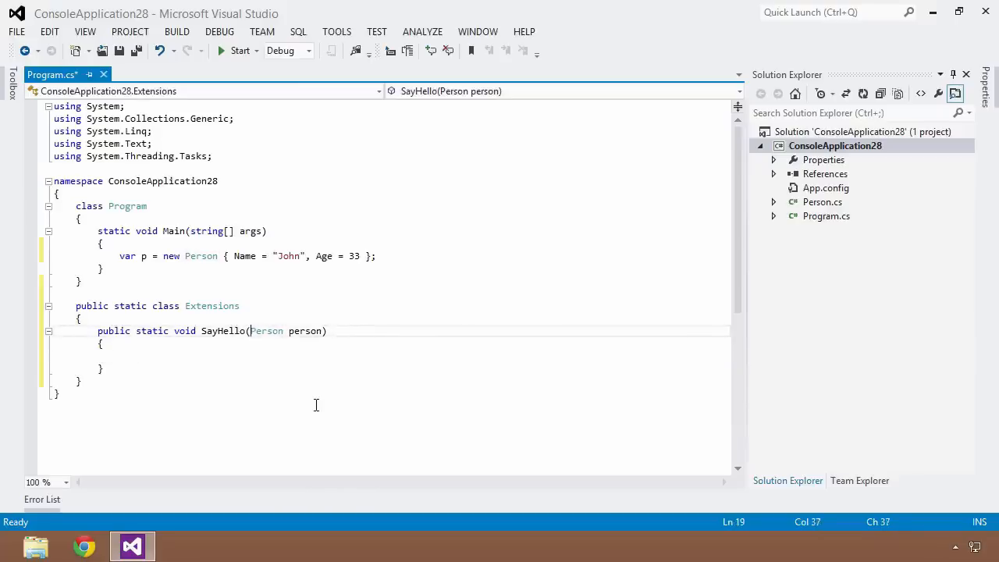
type("this")
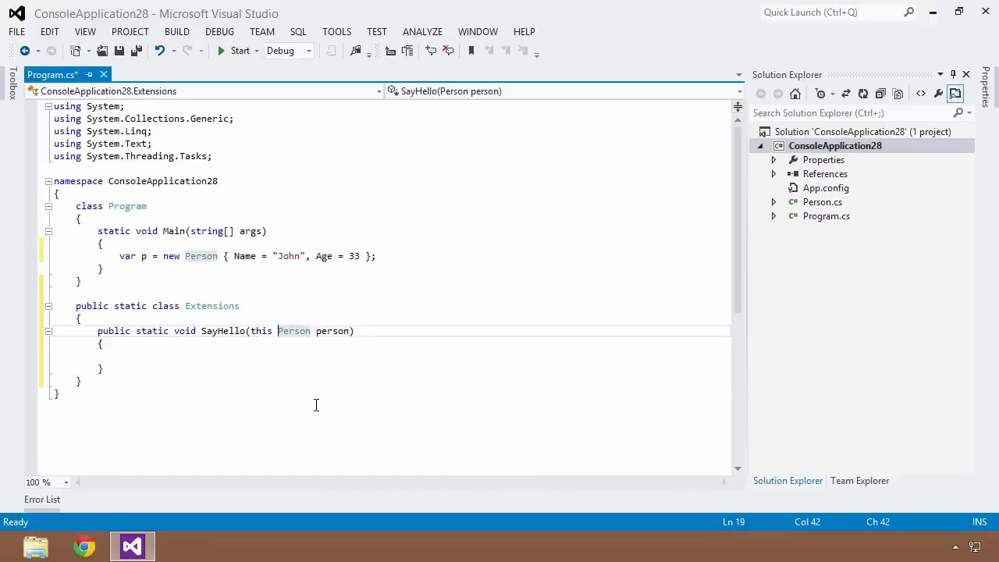
mouse_move(238, 398)
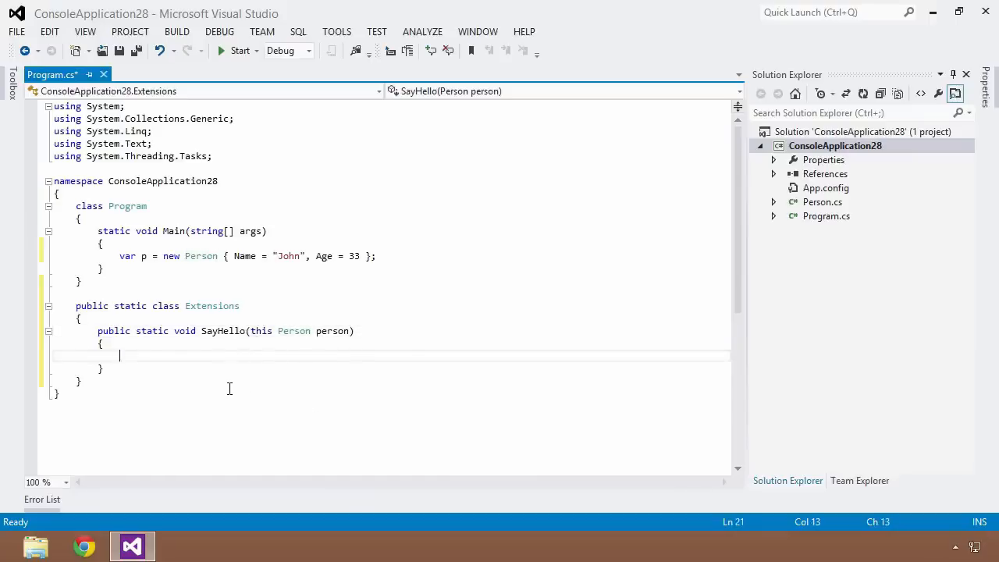
type("cw")
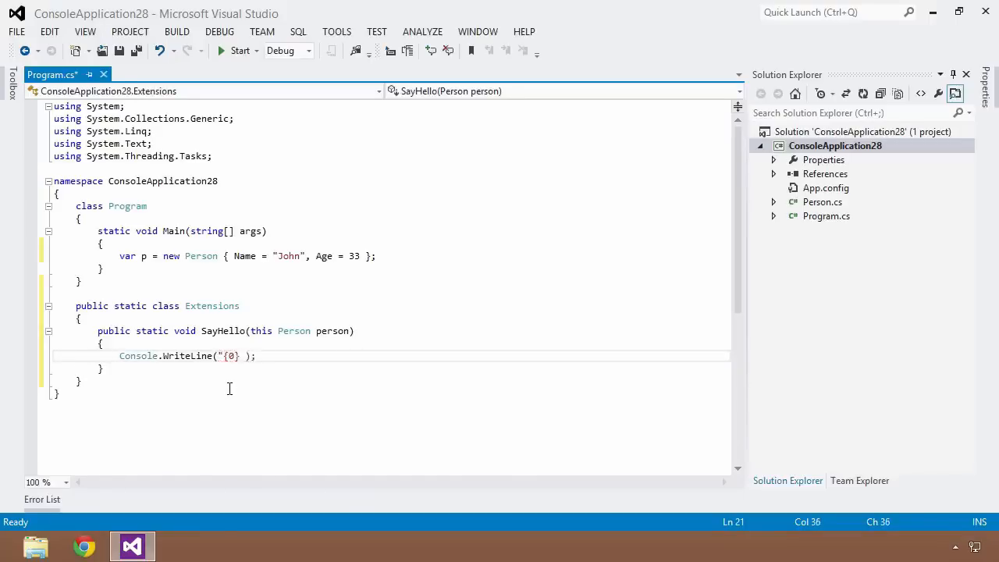
Step: Complete Console.WriteLine("{0} says hello", person.Name); inside SayHello
type("says h")
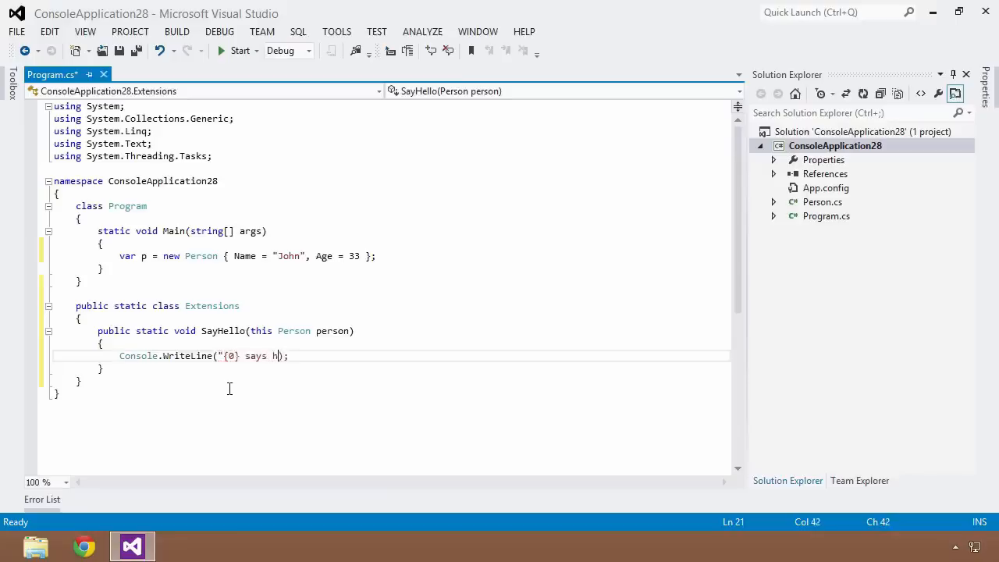
type("ello\"")
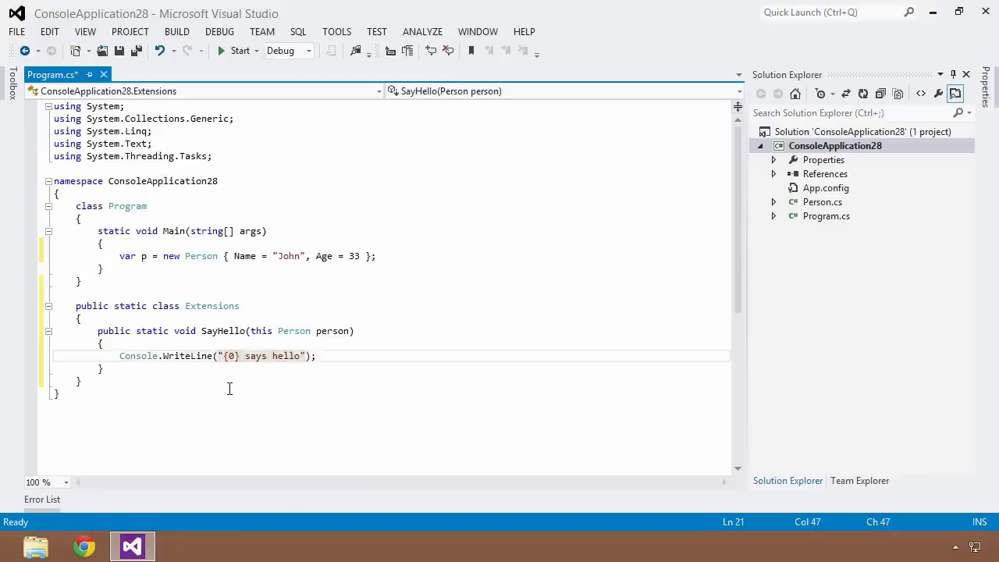
type(",")
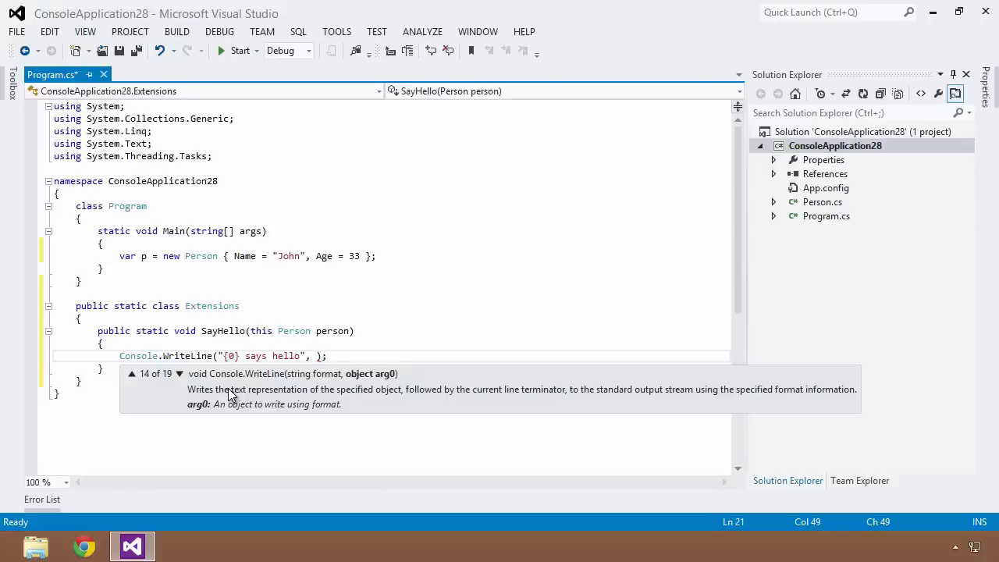
type("person.")
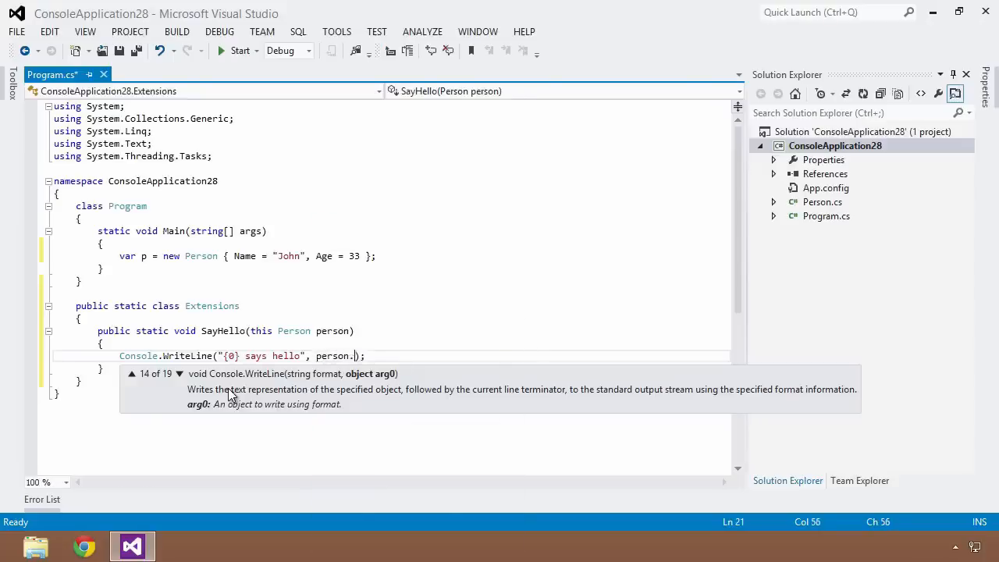
type("Name);")
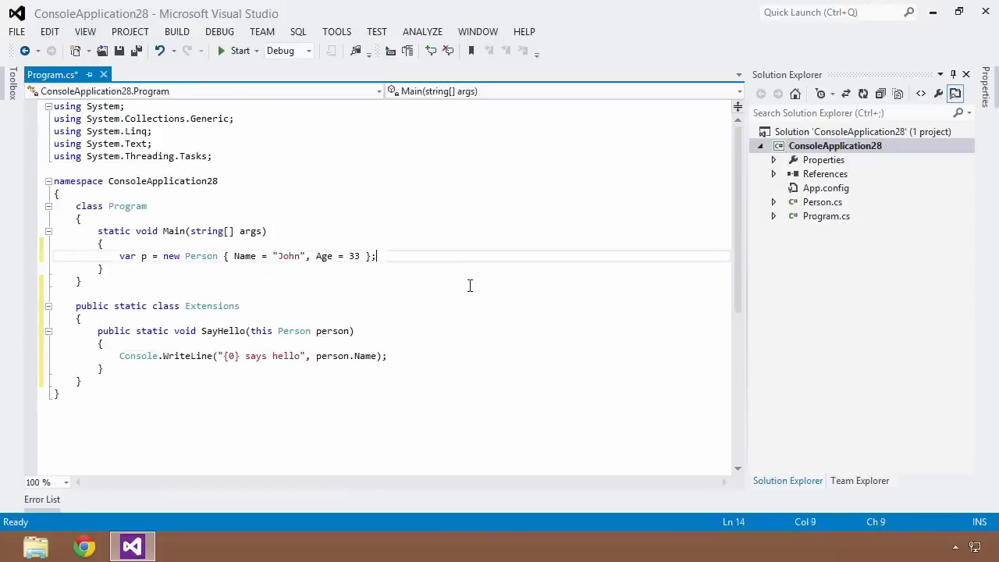
Step: Call p.SayHello(); in Main and build the solution successfully
type("p.S")
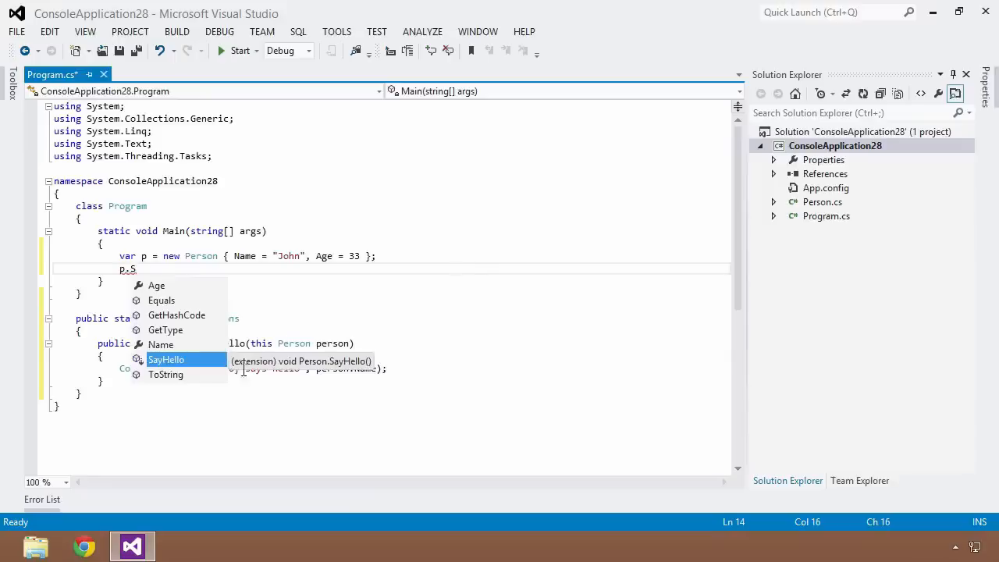
mouse_move(277, 393)
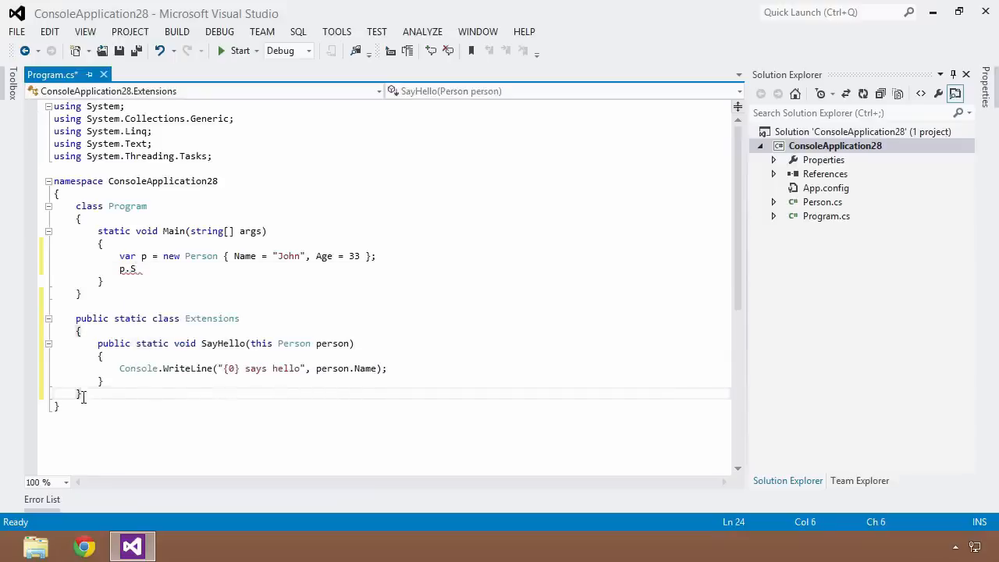
left_click(106, 381)
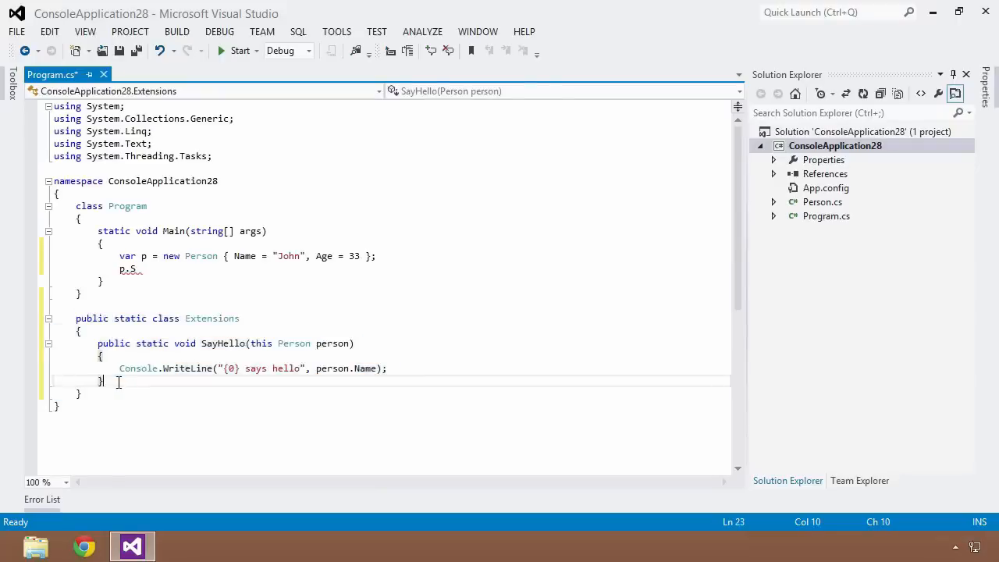
left_click(257, 343)
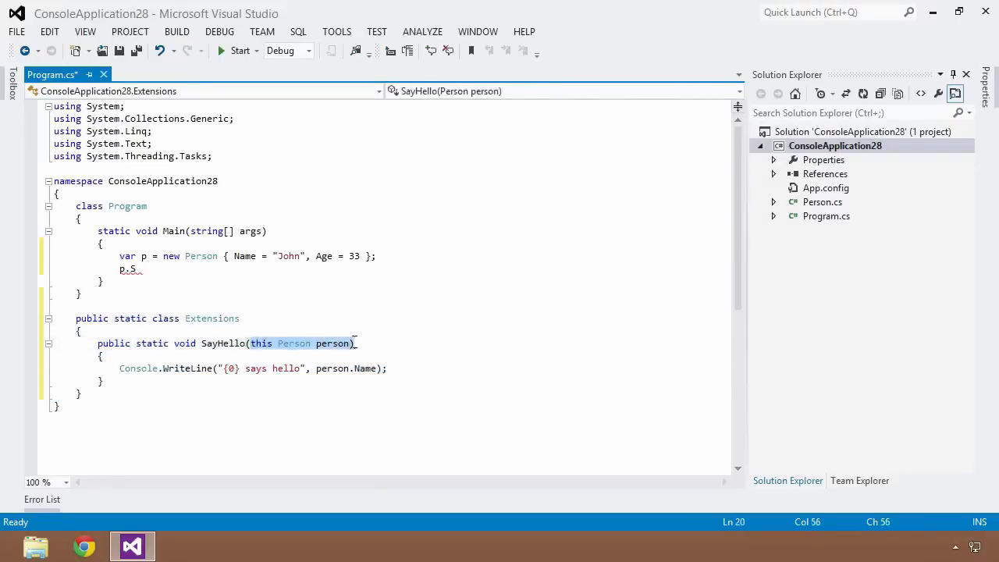
mouse_move(279, 353)
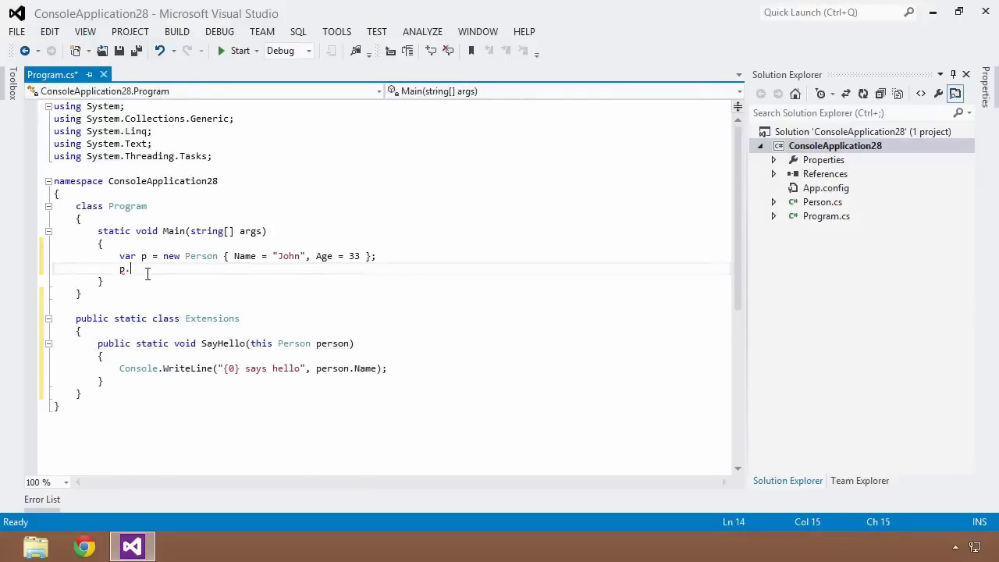
type("SayHello();")
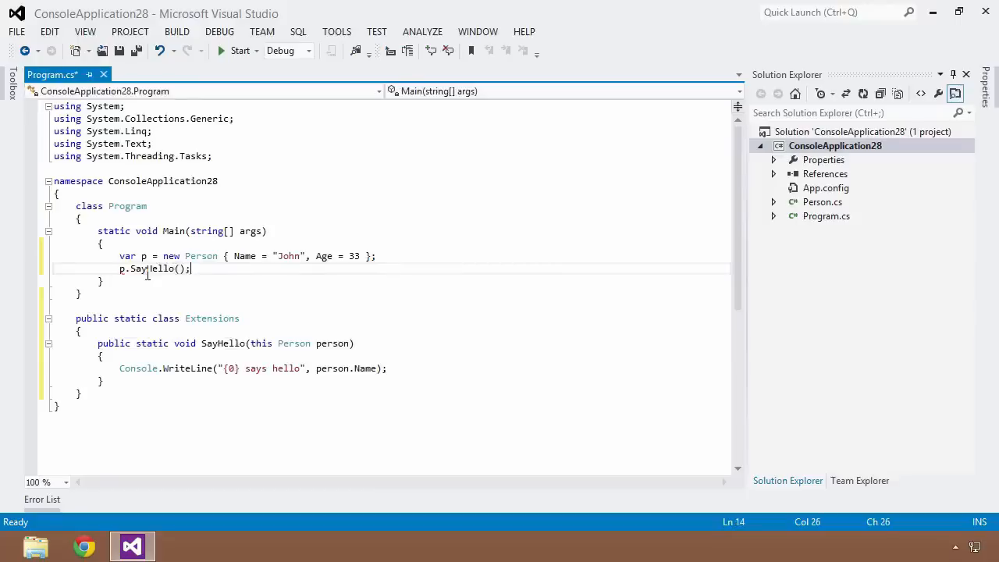
left_click(240, 50)
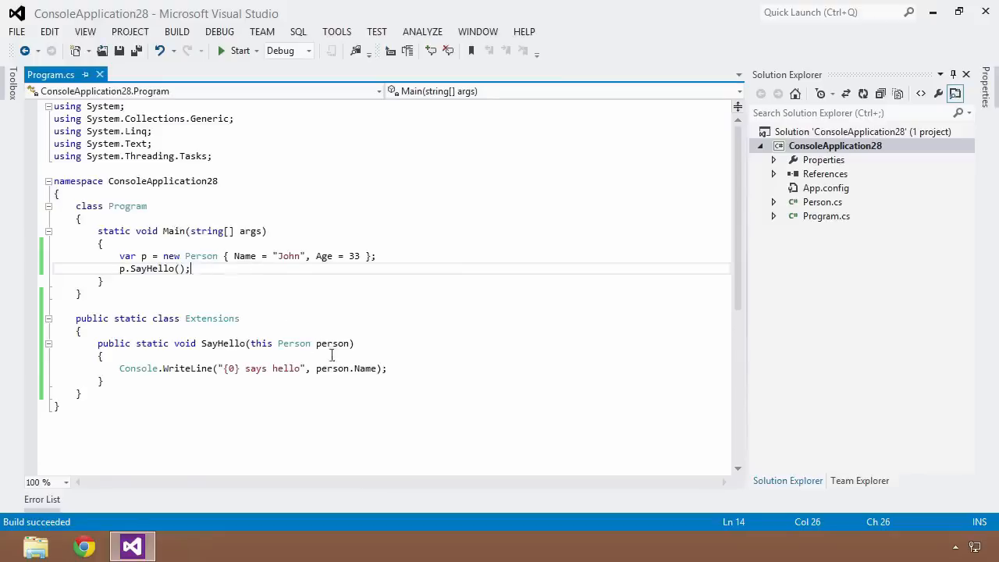
Step: Add a second parameter, Person person2, to the SayHello signature
left_click(334, 343)
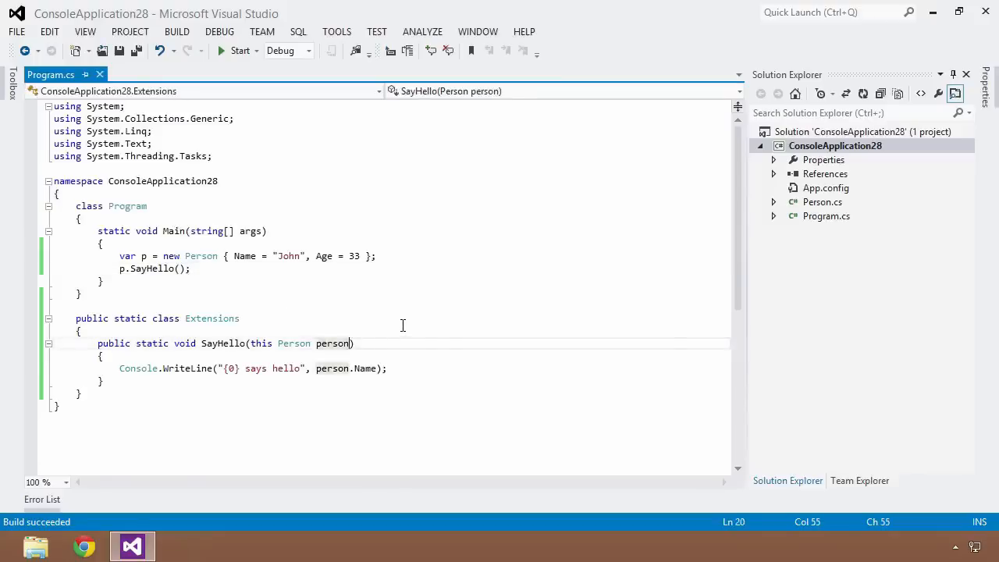
type(",")
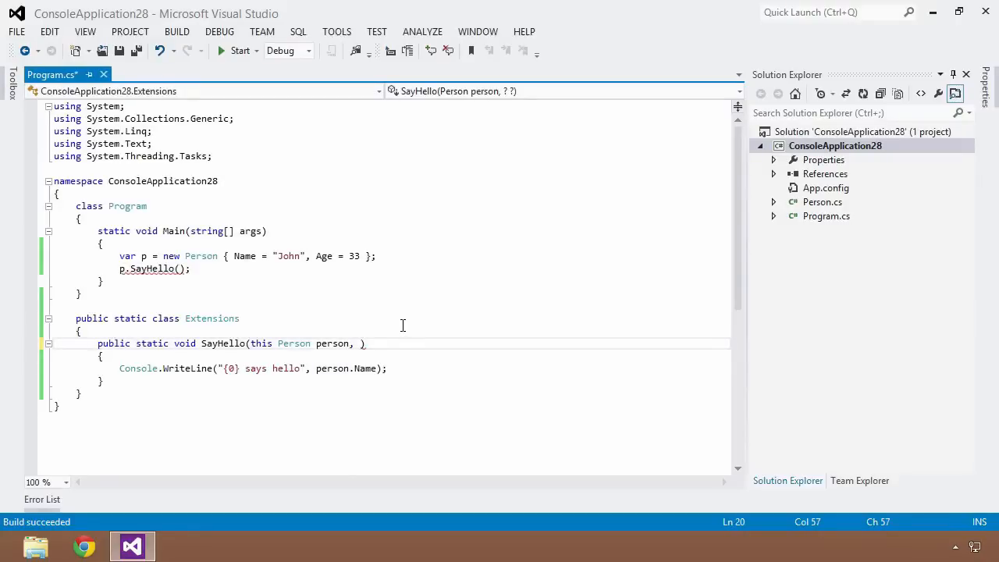
type("Person p")
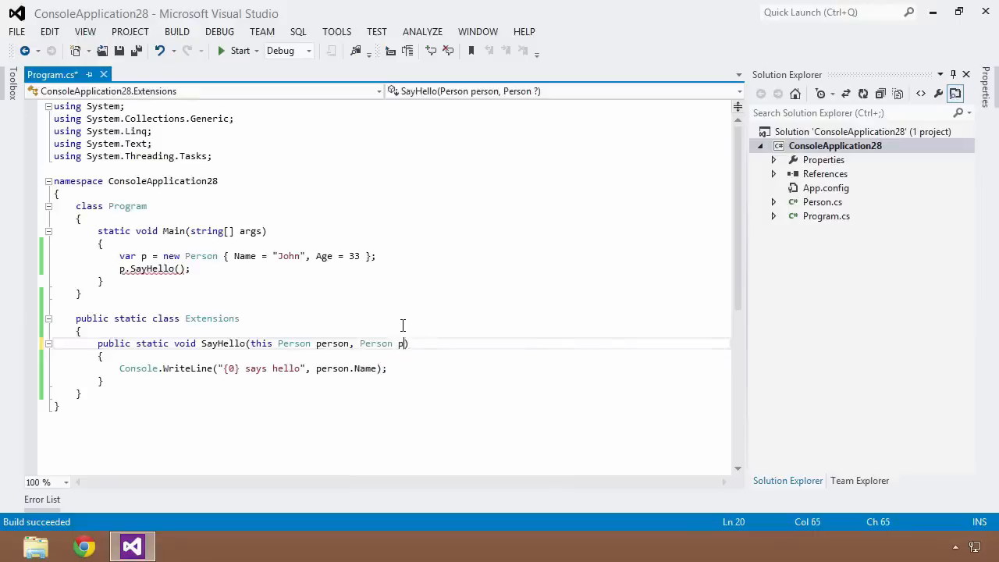
key("BackSpace")
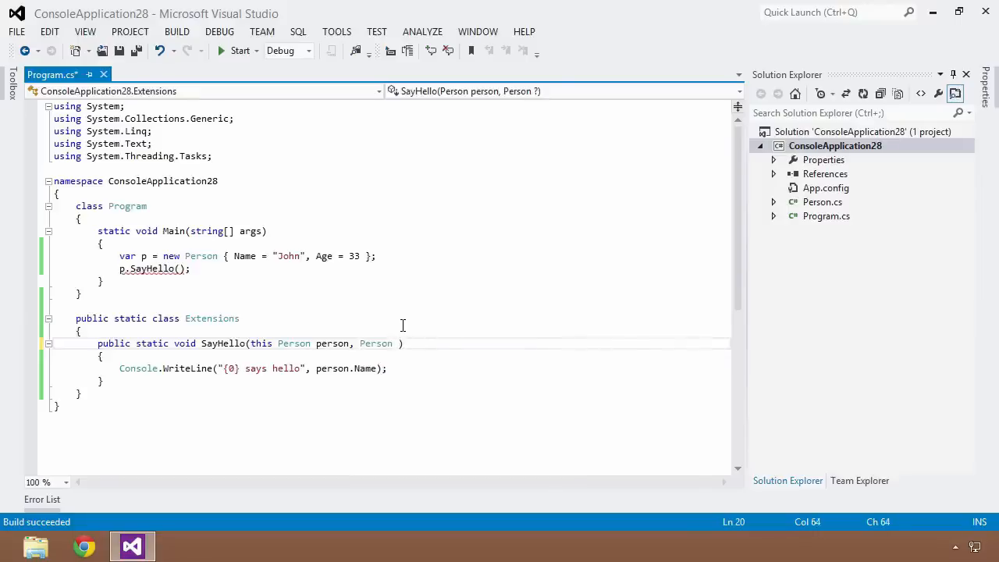
type("person2")
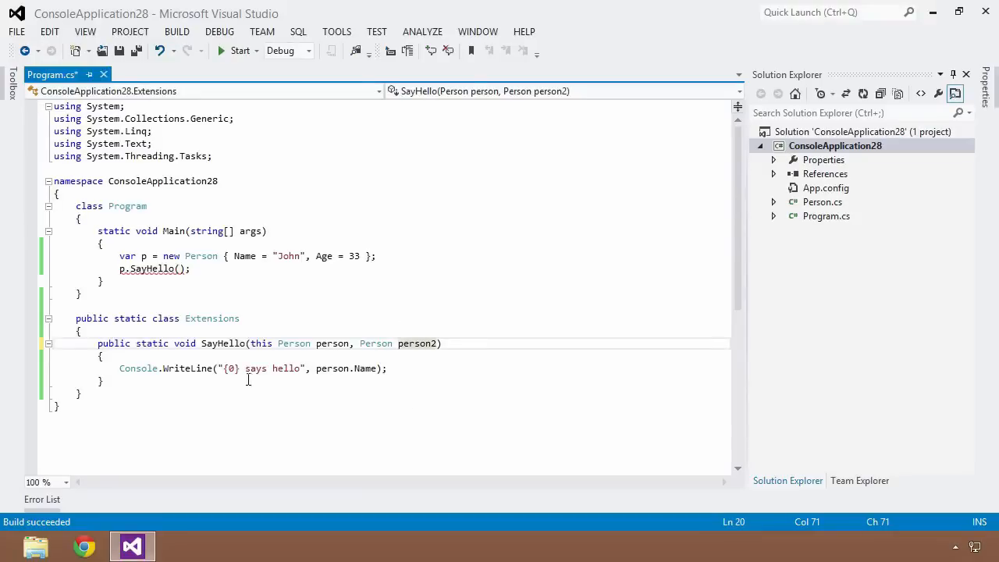
Step: Change the message to "{0} says hello to {1}" and pass person2.Name
double_click(375, 344)
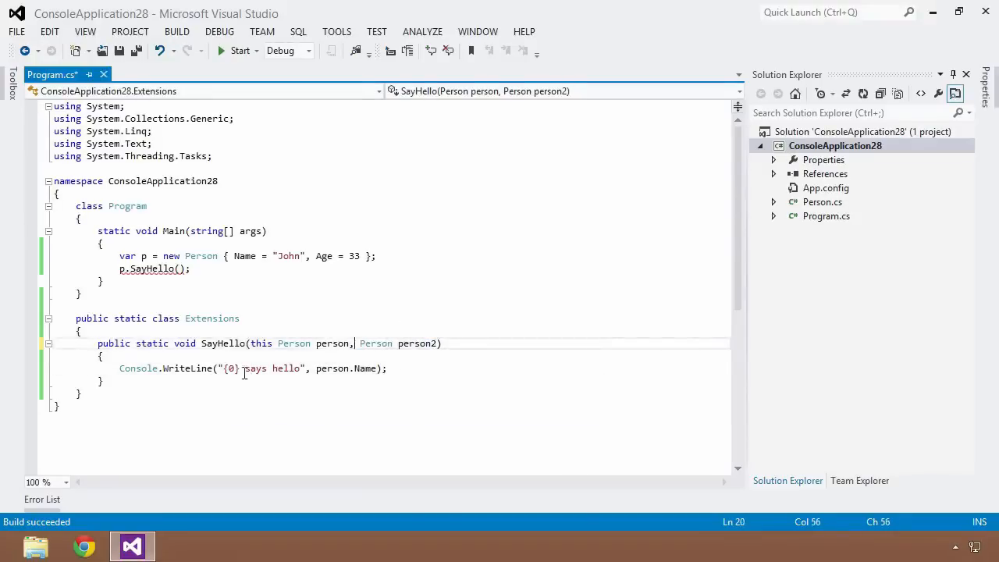
mouse_move(248, 368)
type(" to ")
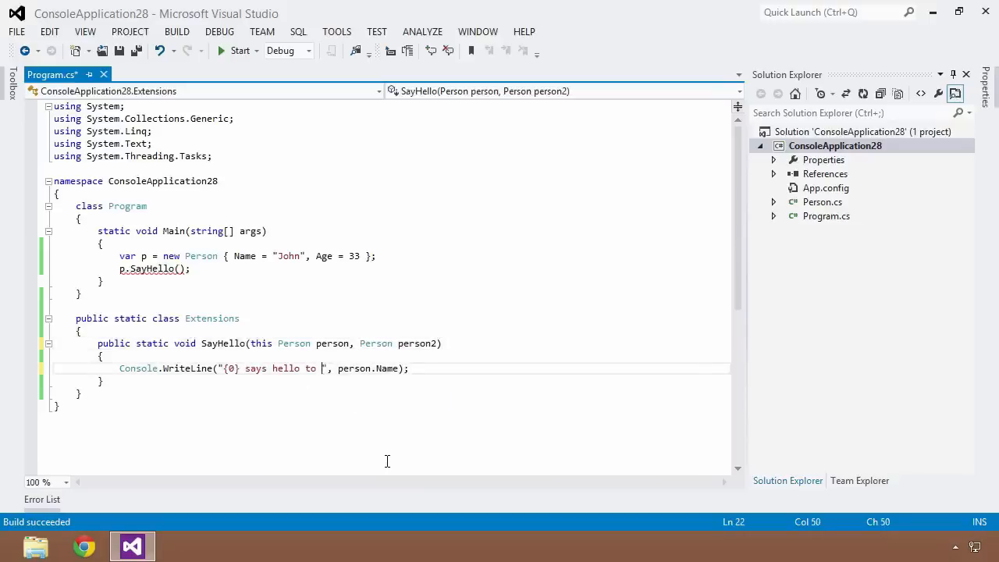
type("{1}")
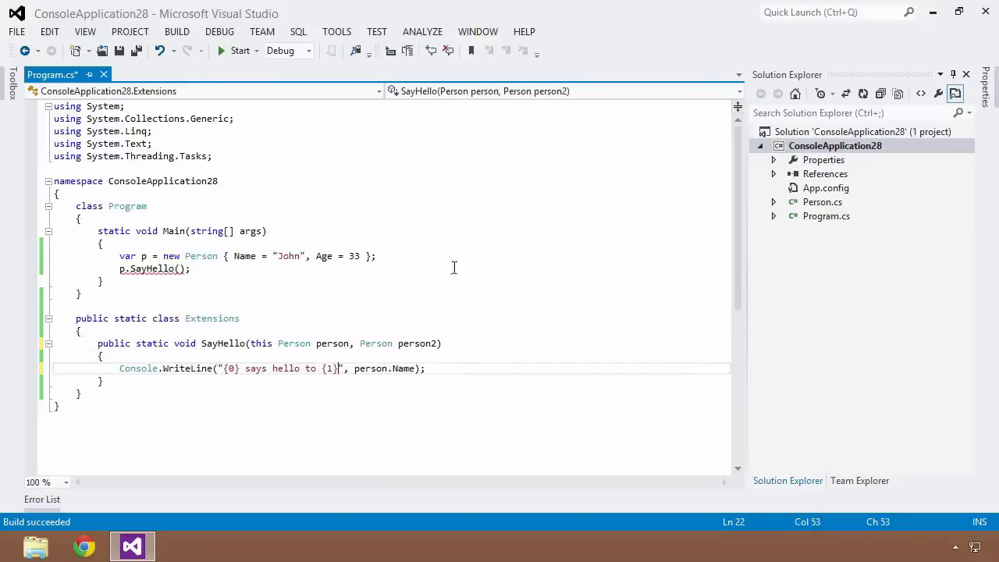
type(", person2.Name")
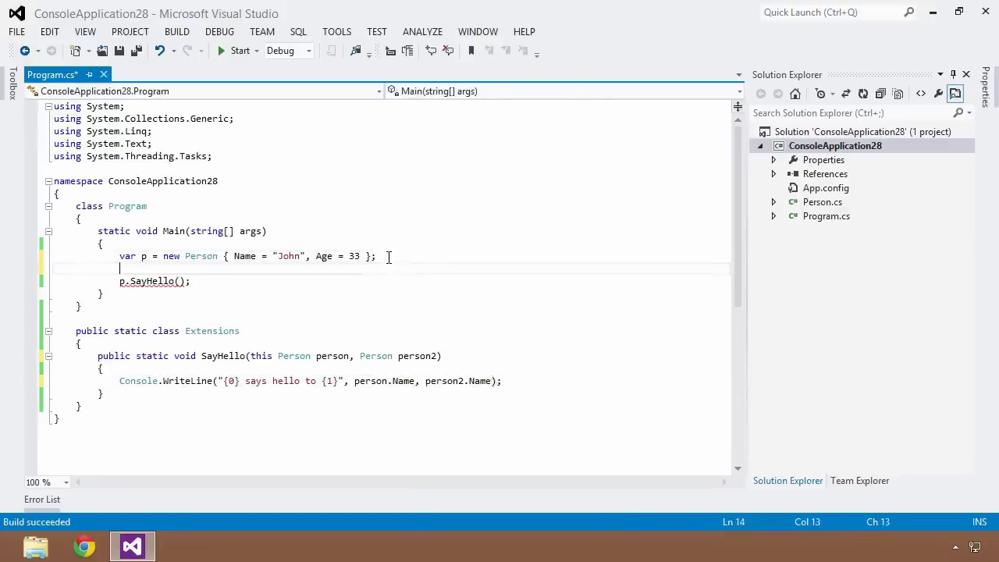
Step: Create var p2 = new Person { Name = "Sally", Age = 35 }; and reopen the p.SayHello call for an argument
type("var p2")
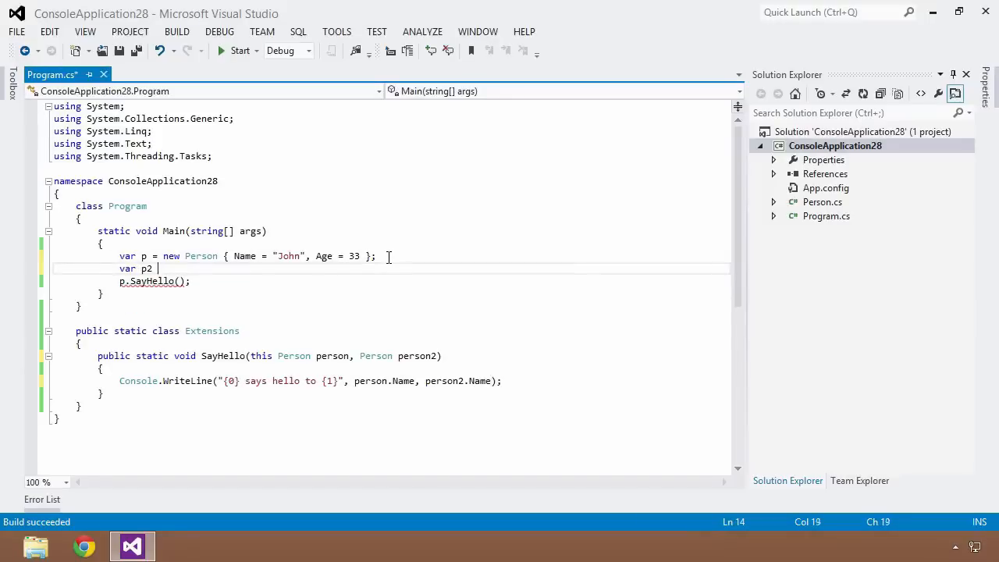
type("= new Per")
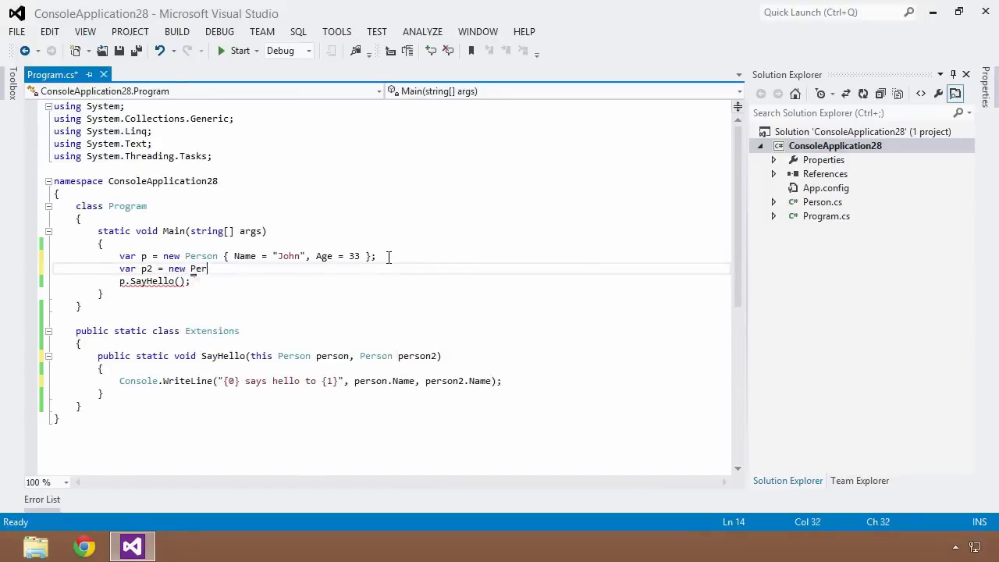
type("son{Name = \"Sally")
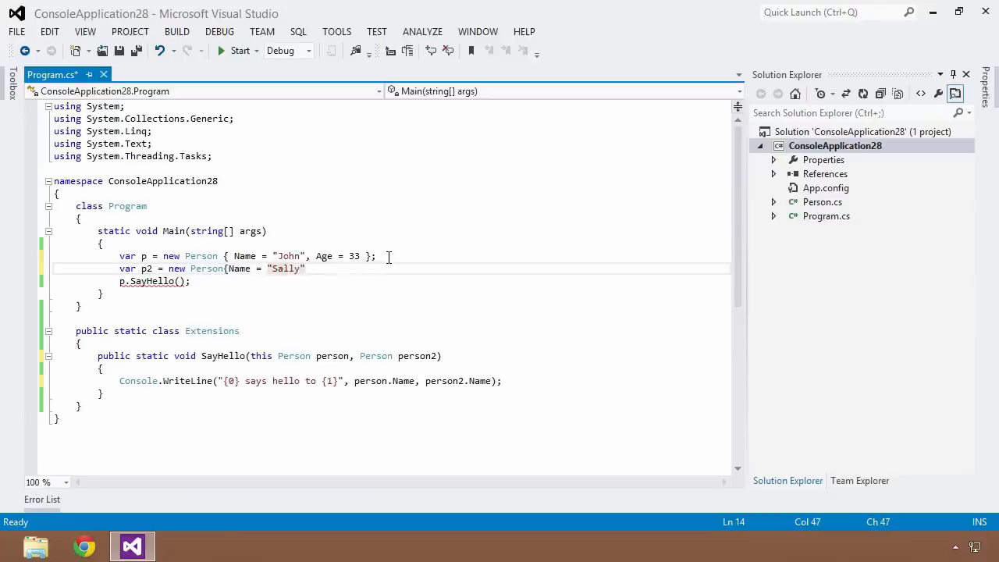
type(", Age =")
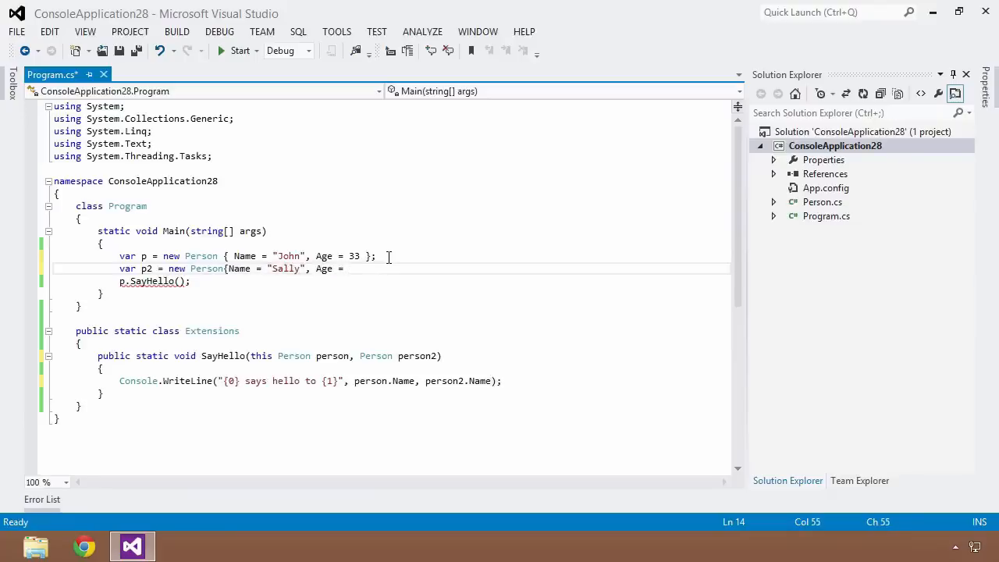
type("35 };")
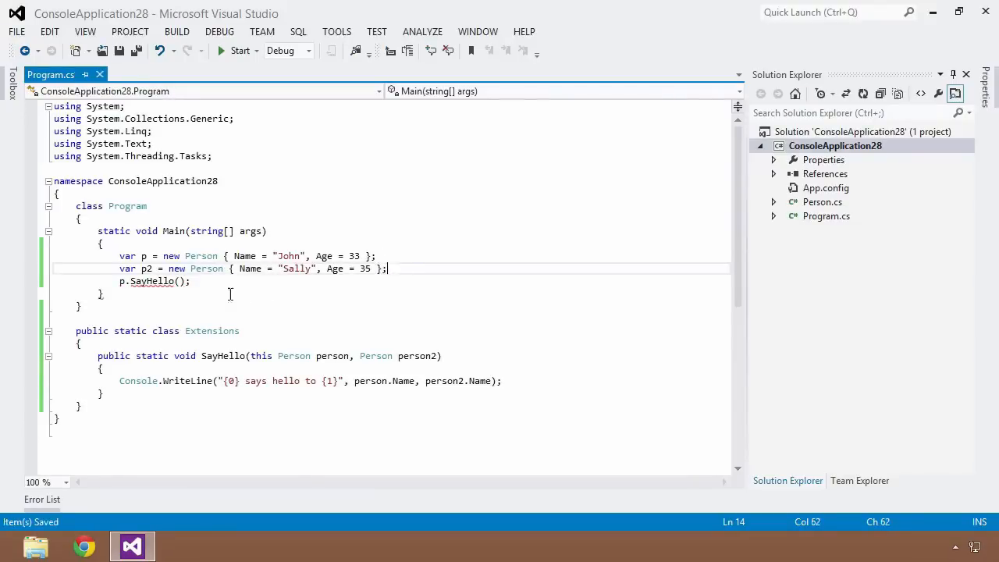
key("BackSpace")
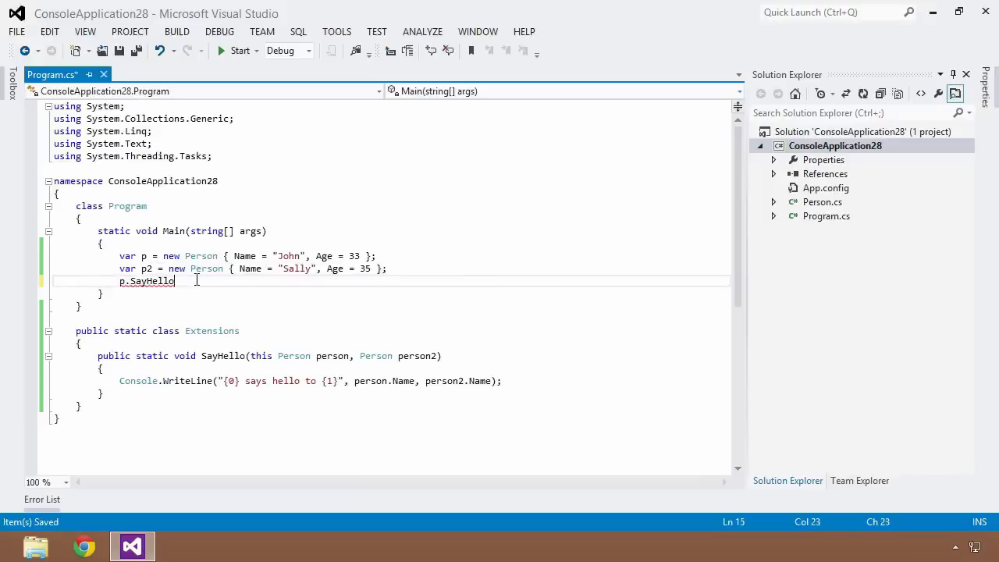
type("(")
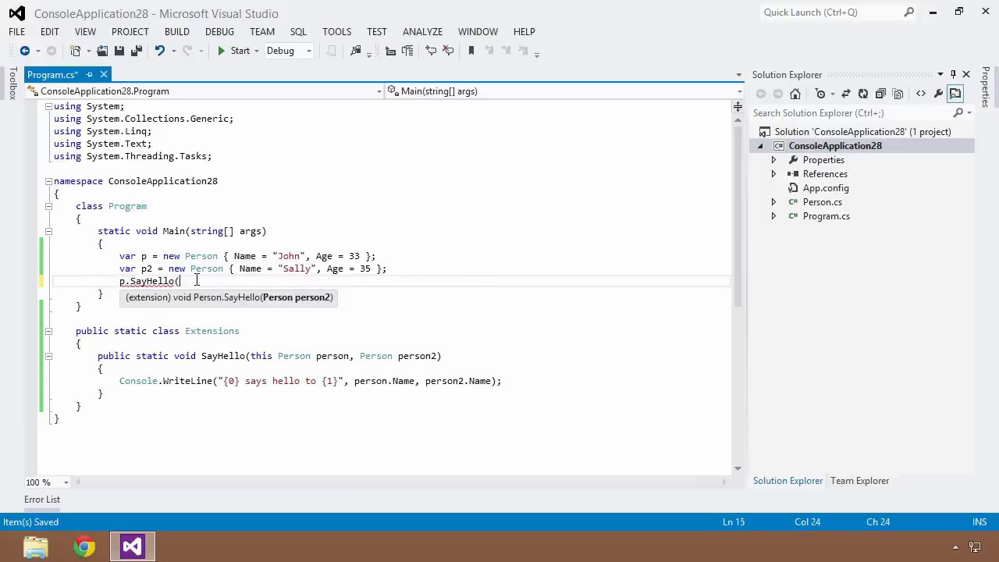
mouse_move(289, 284)
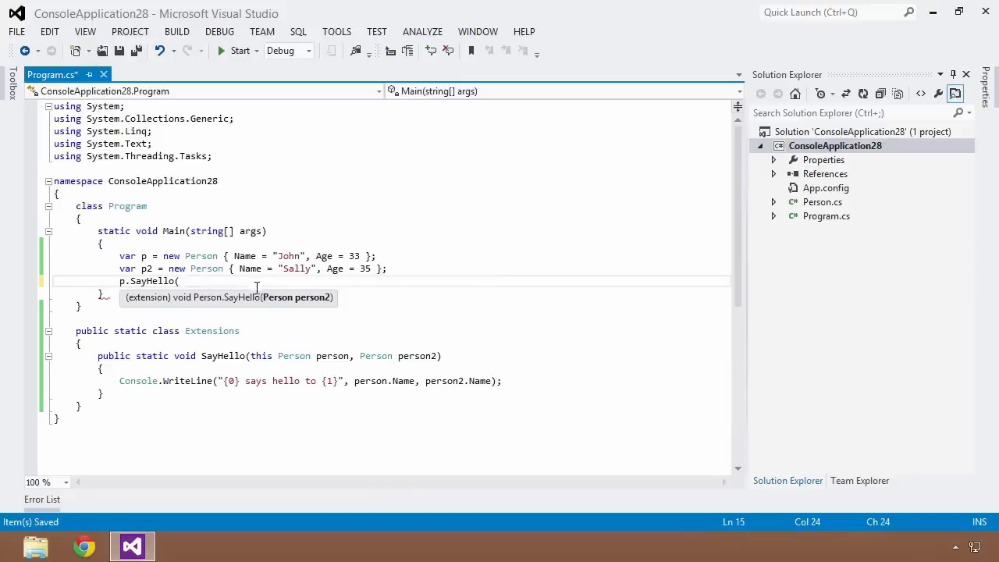
mouse_move(264, 311)
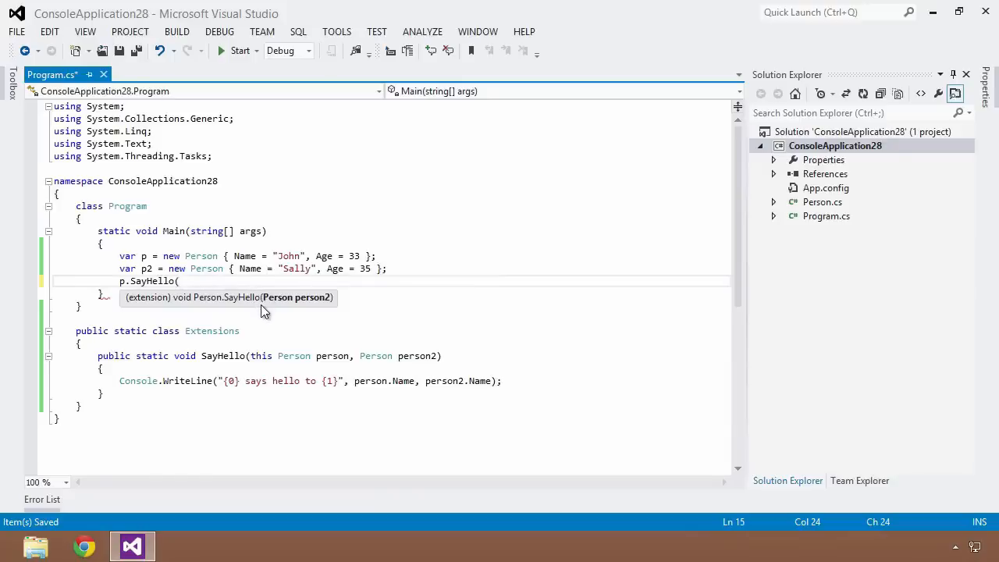
mouse_move(289, 317)
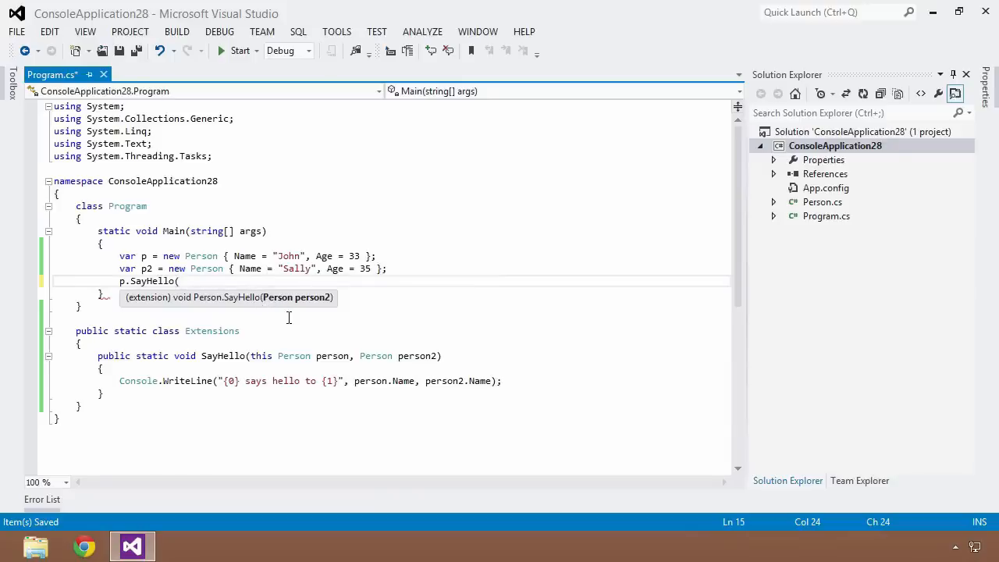
Step: Pass p2 so Main calls p.SayHello(p2); and let the build succeed
type("p2);")
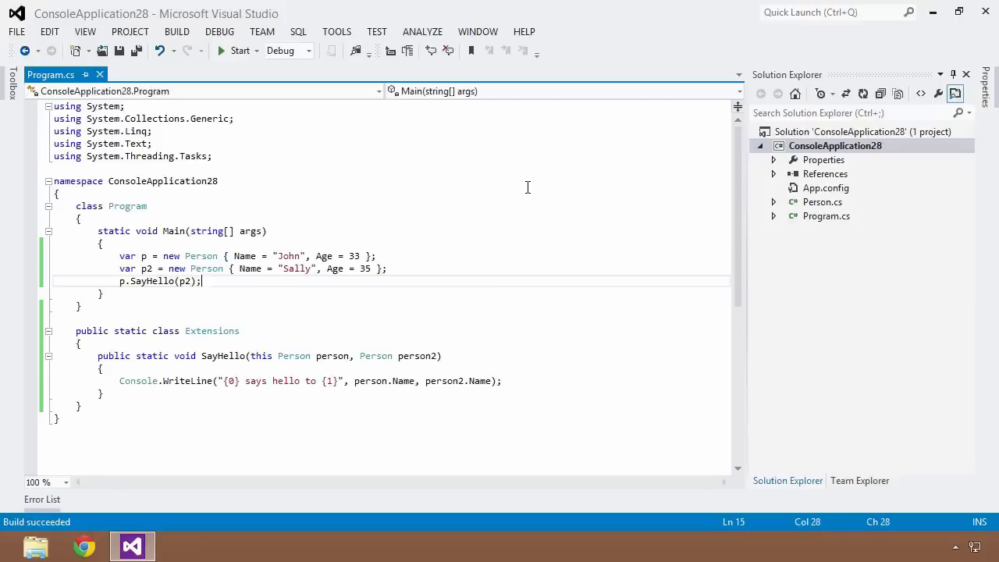
mouse_move(709, 225)
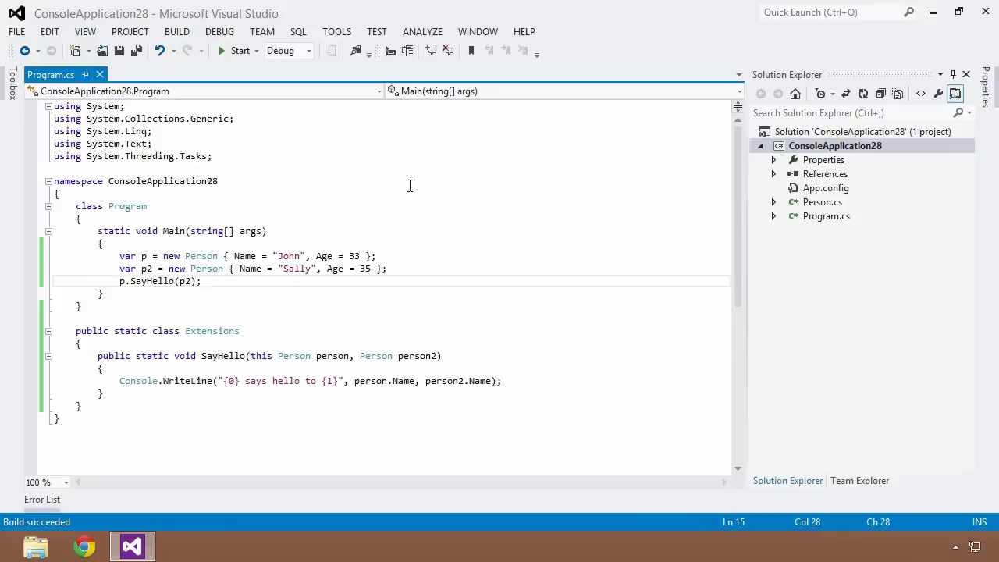
left_click(199, 281)
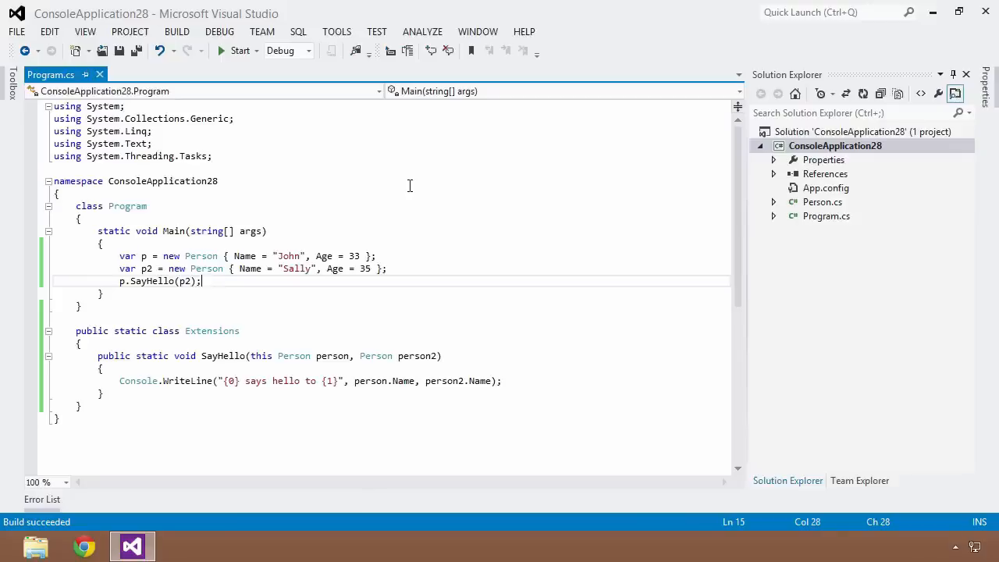